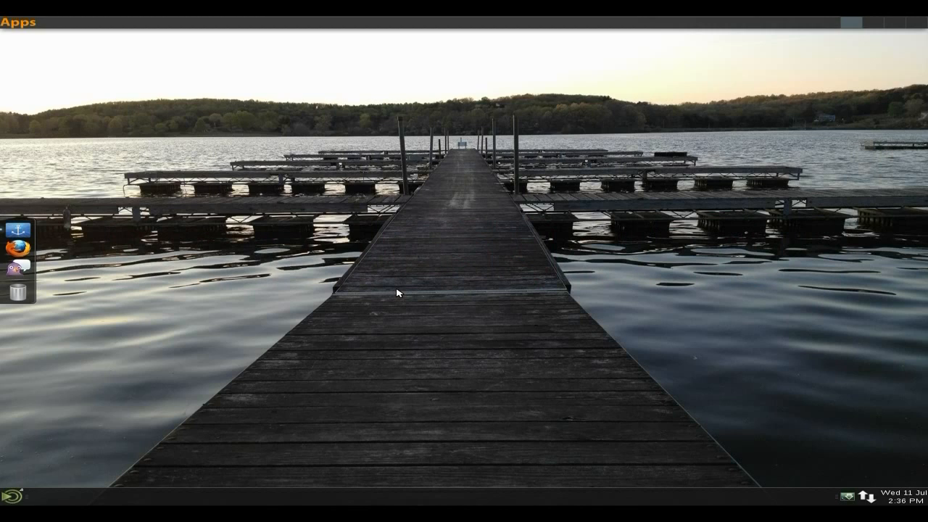
mouse_move(413, 261)
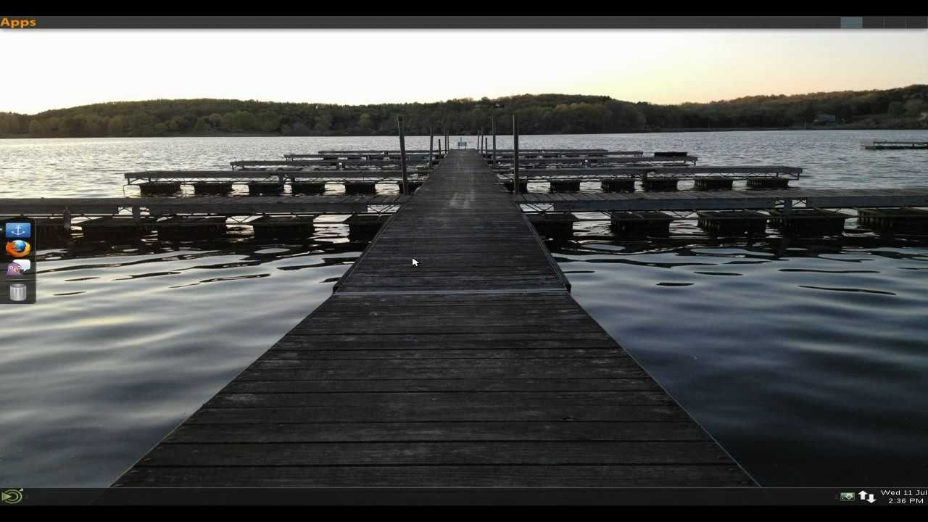
mouse_move(425, 255)
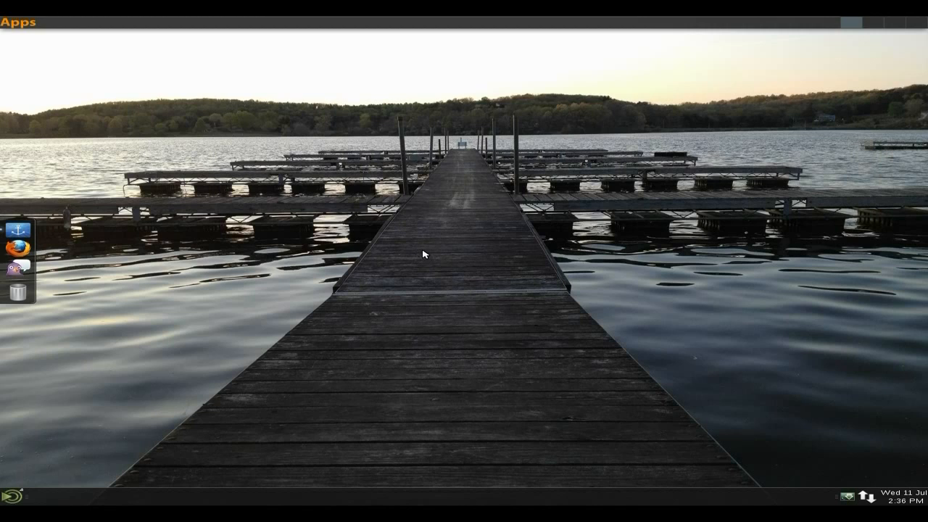
mouse_move(426, 177)
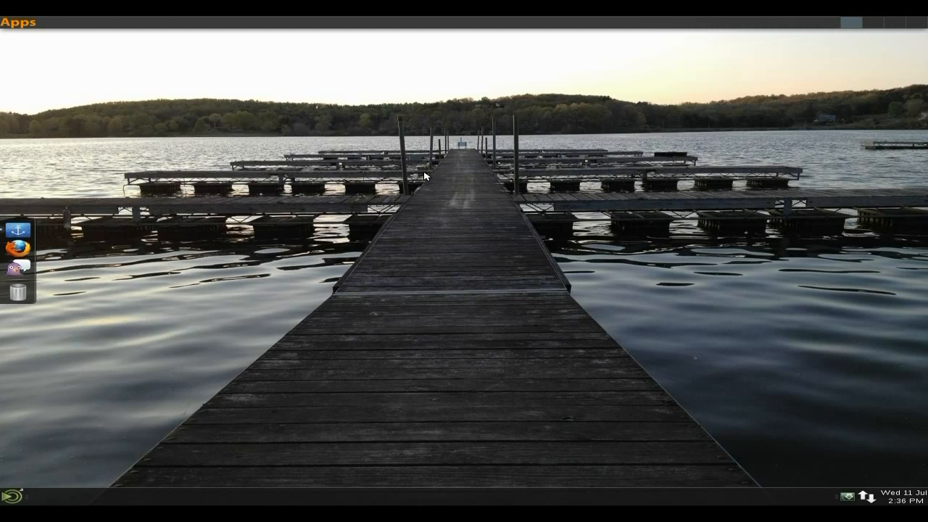
mouse_move(397, 176)
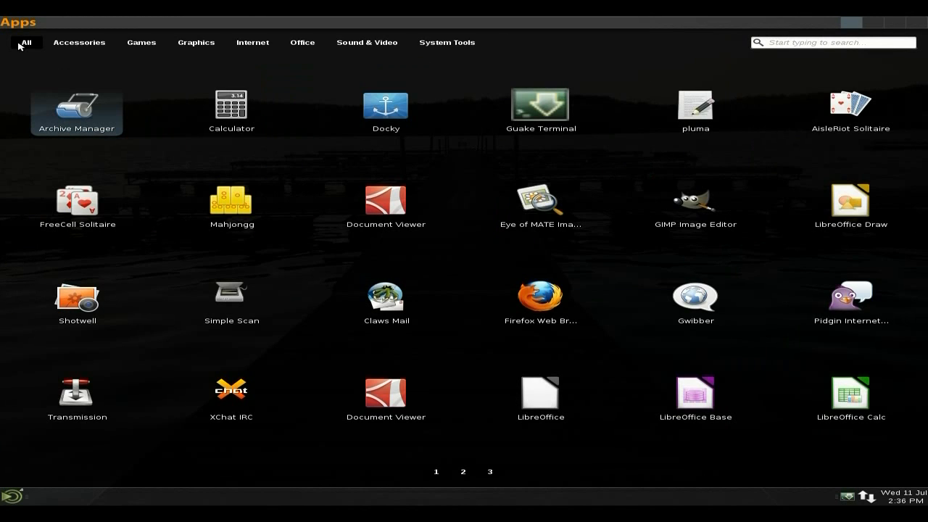
mouse_move(19, 30)
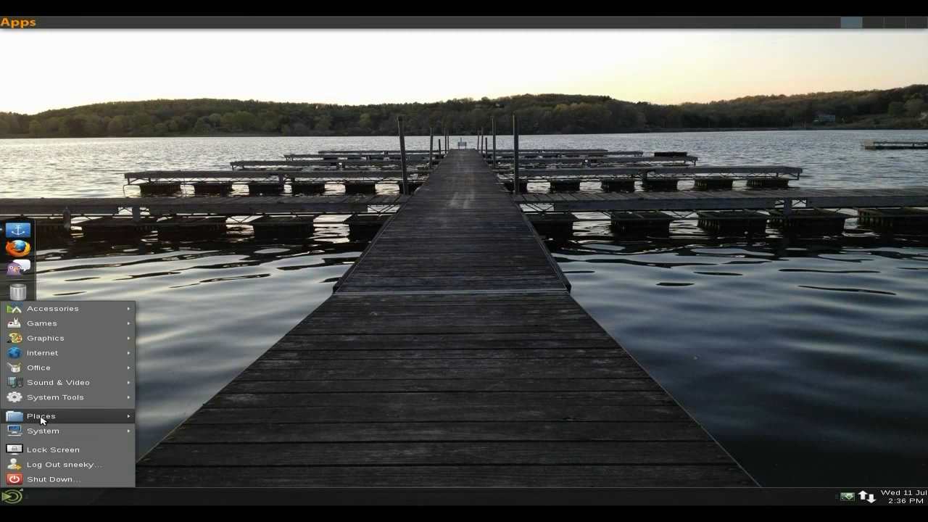
Launch Firefox from the dock, cancel the add-on compatibility check, relaunch and maximize it
click(281, 296)
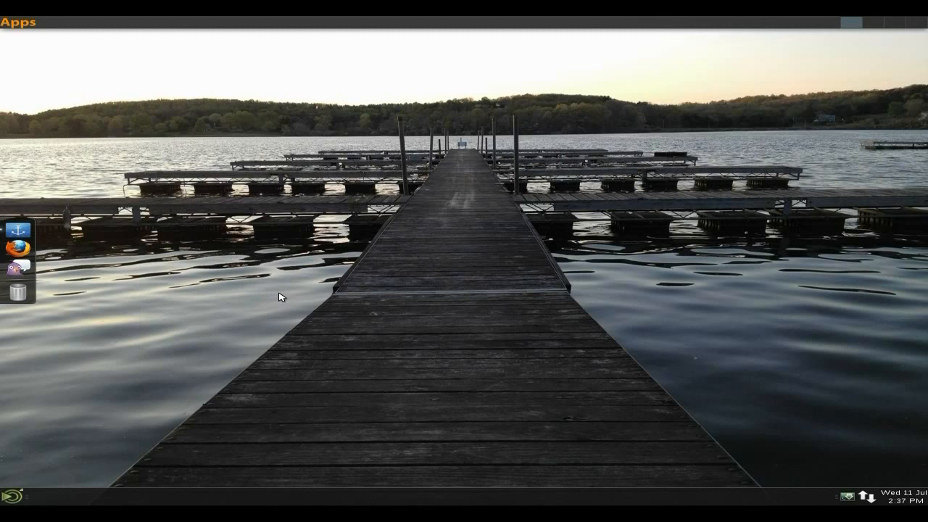
mouse_move(308, 306)
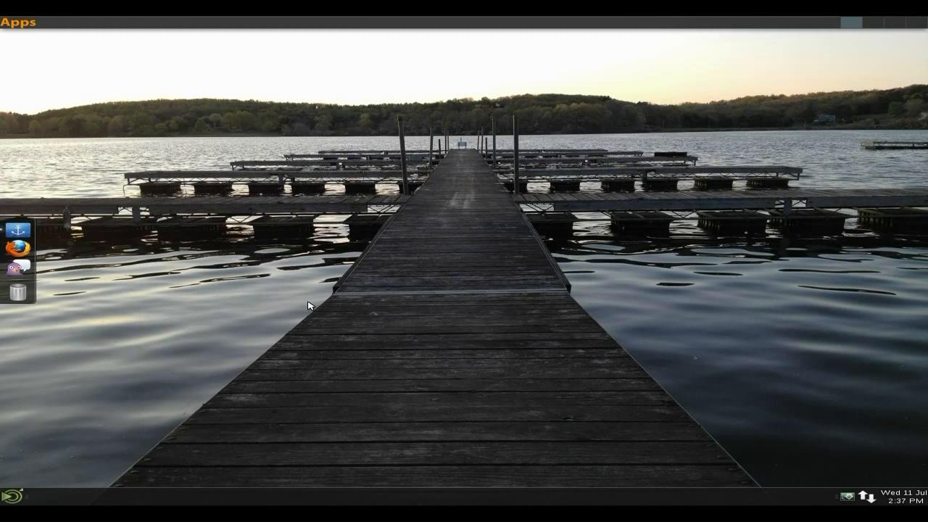
mouse_move(405, 277)
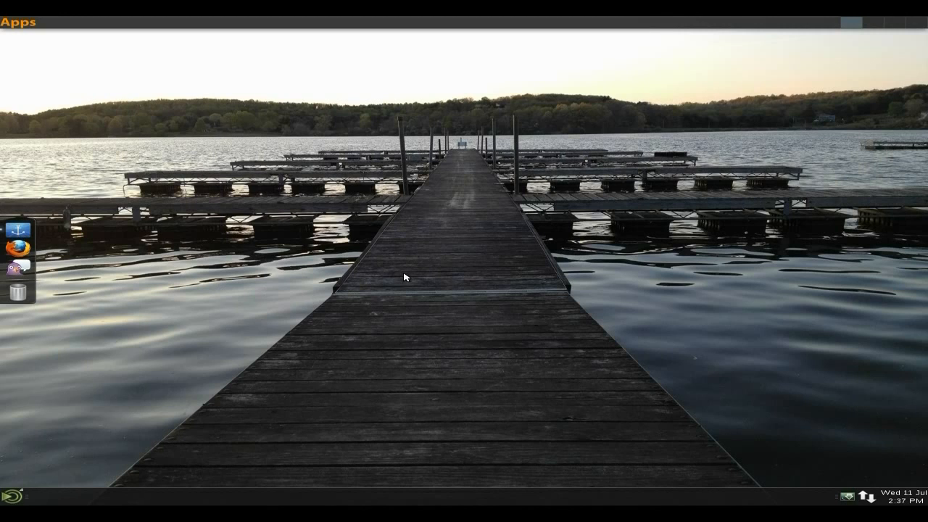
mouse_move(428, 274)
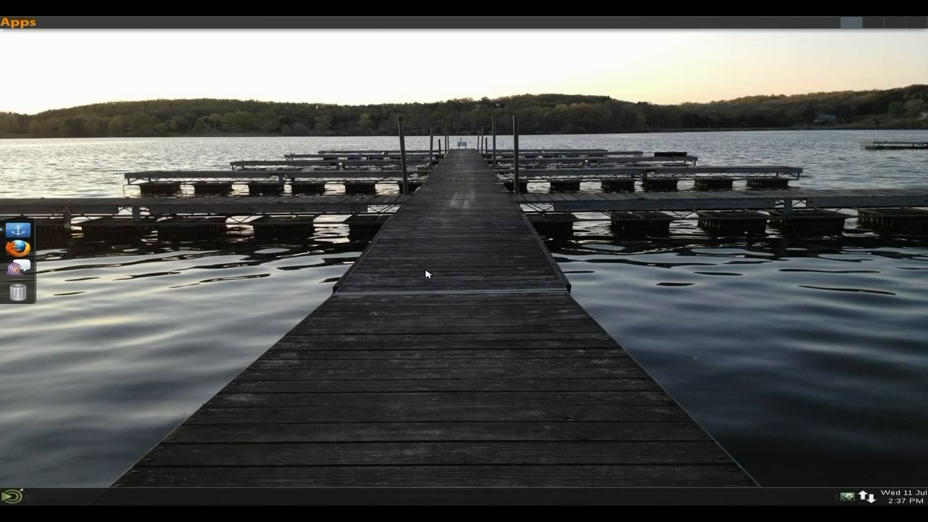
mouse_move(64, 247)
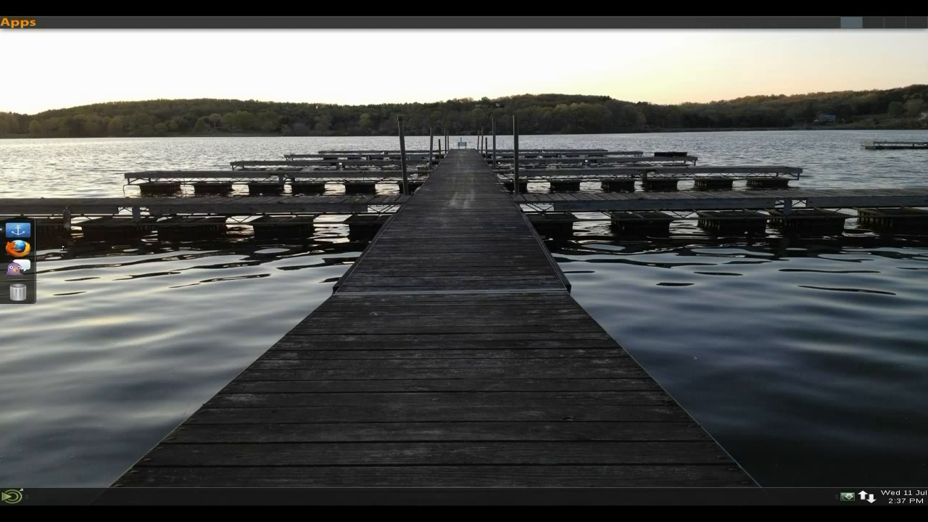
mouse_move(17, 252)
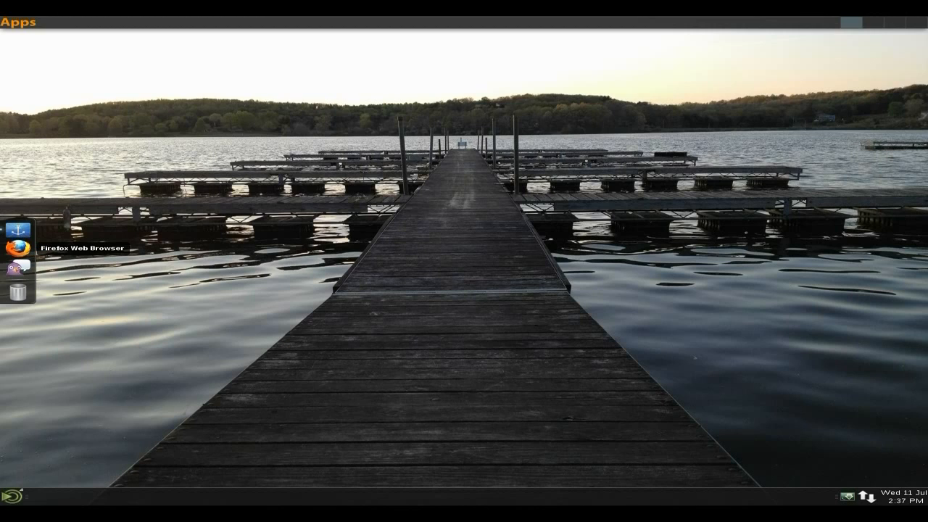
click(26, 253)
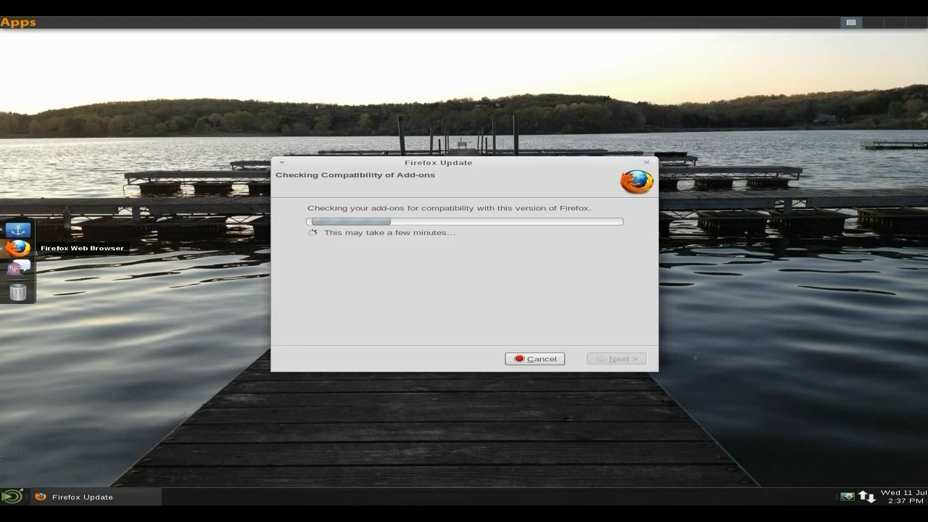
click(533, 360)
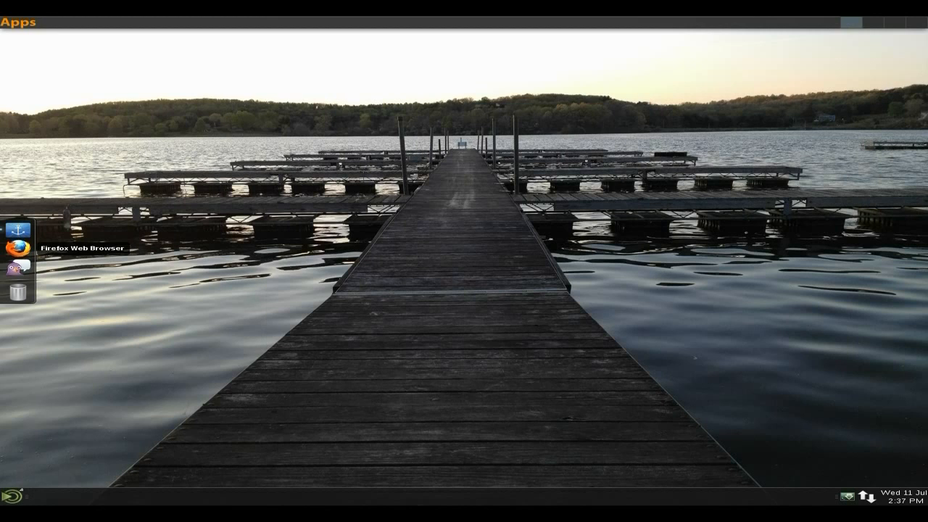
click(16, 254)
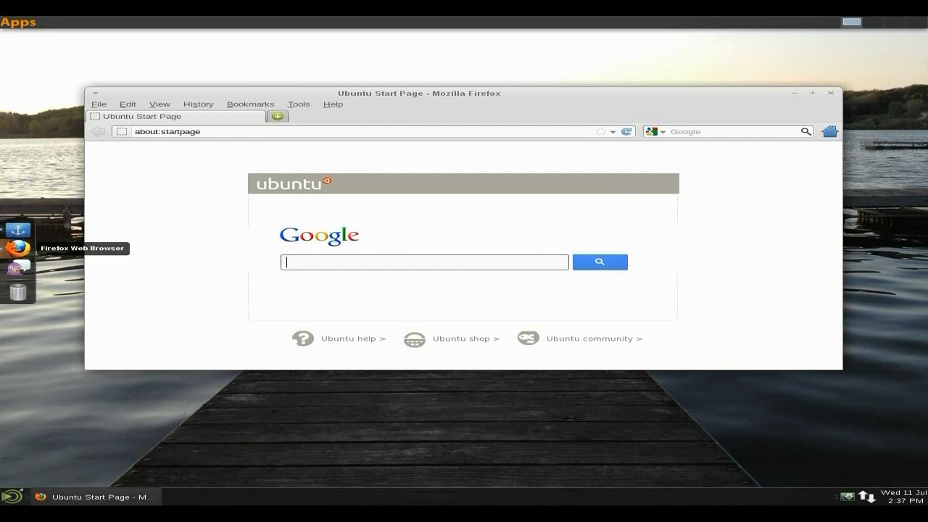
mouse_move(846, 126)
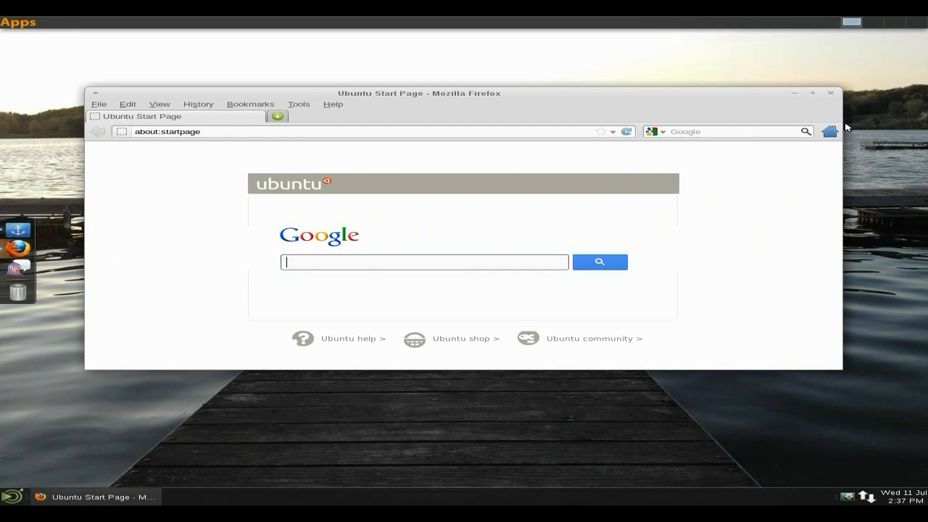
click(812, 93)
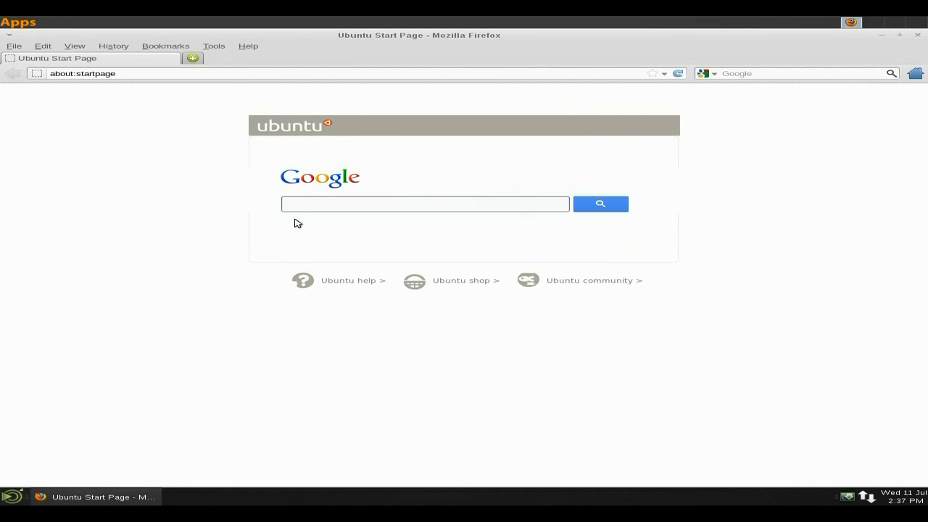
Search Google for 'descent os' from the start page
text(de)
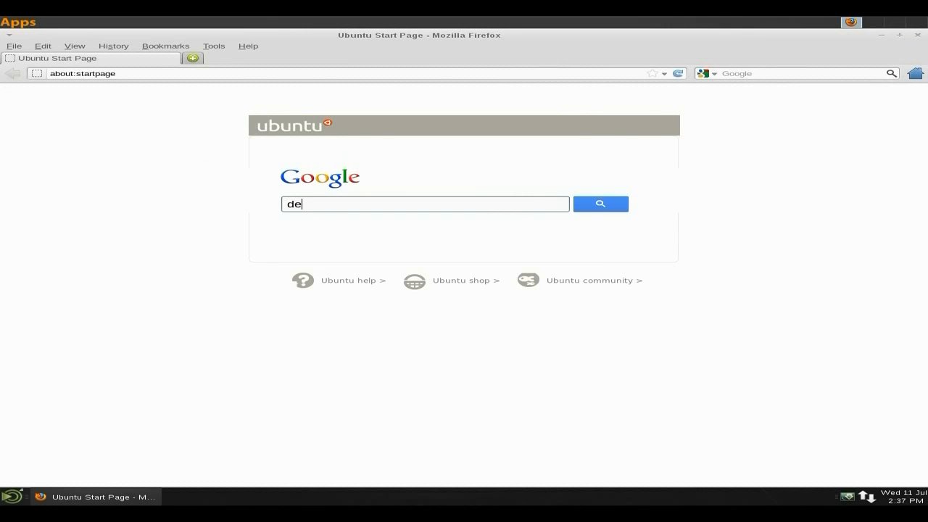
text(sce)
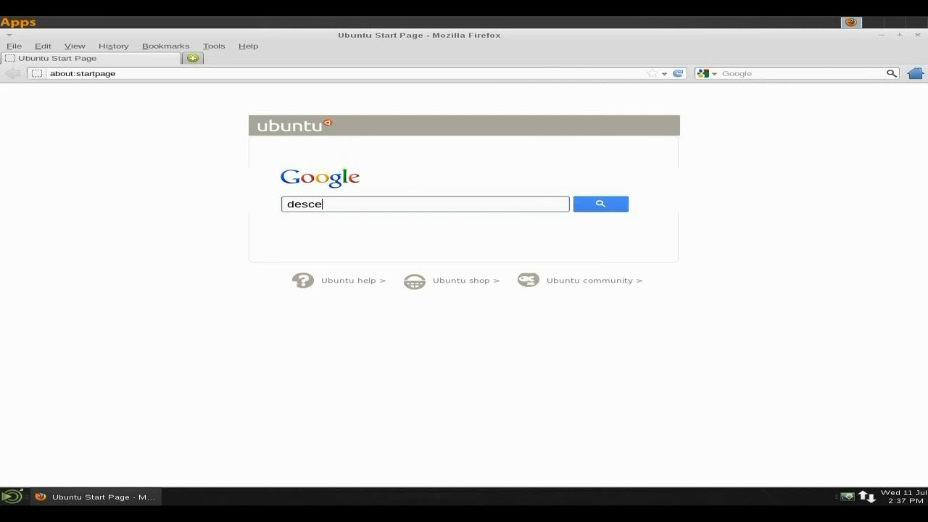
text(nt os)
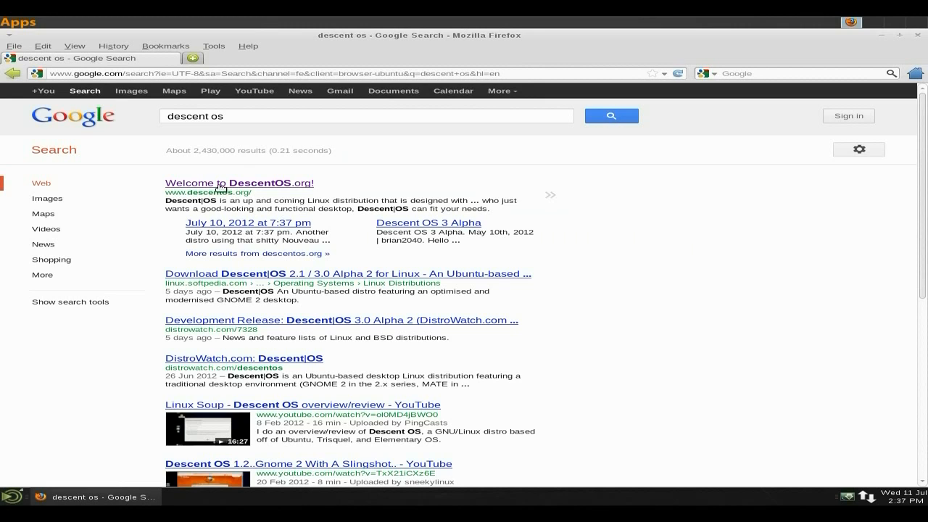
Visit the official DescentOS website result and then the developer blog, scrolling each
click(239, 183)
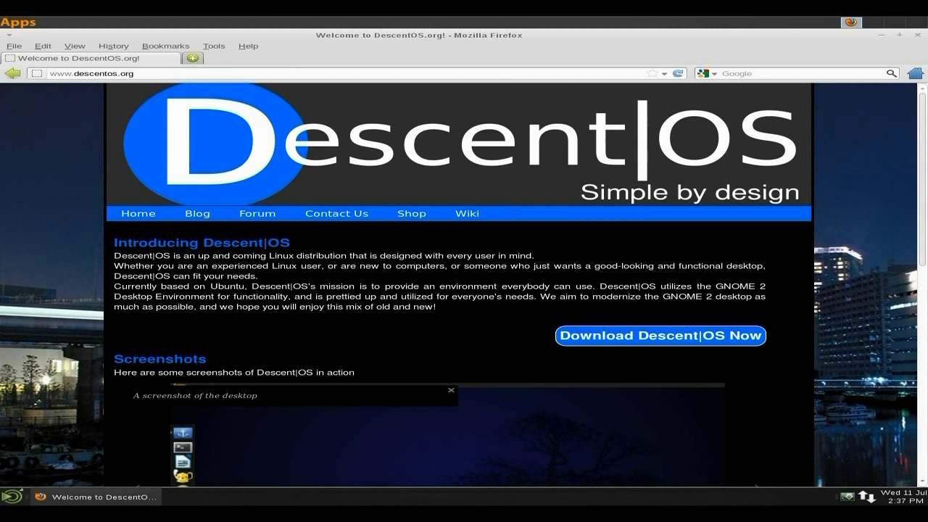
scroll(down, 3)
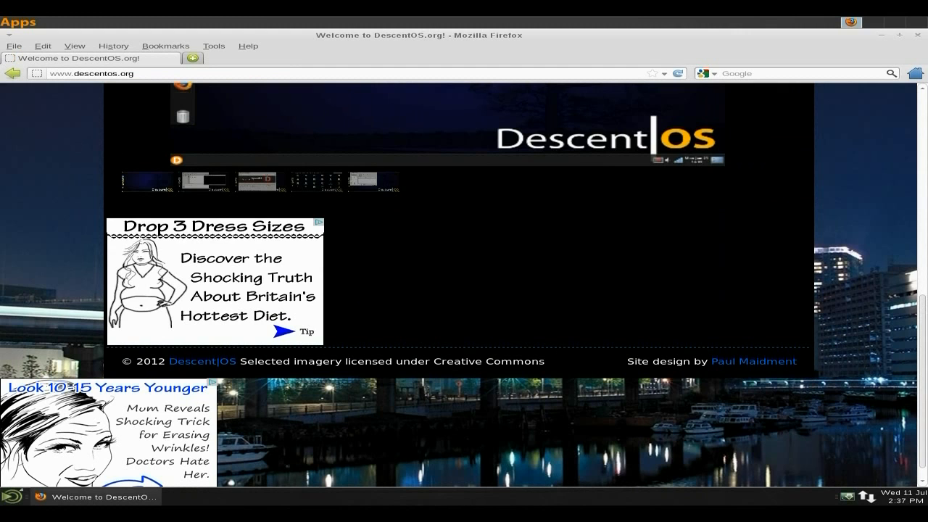
mouse_move(463, 319)
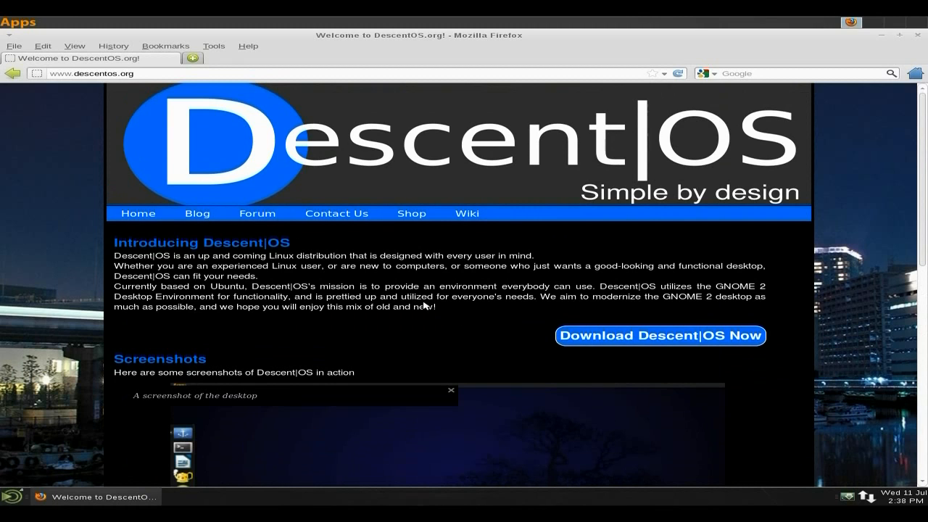
mouse_move(217, 232)
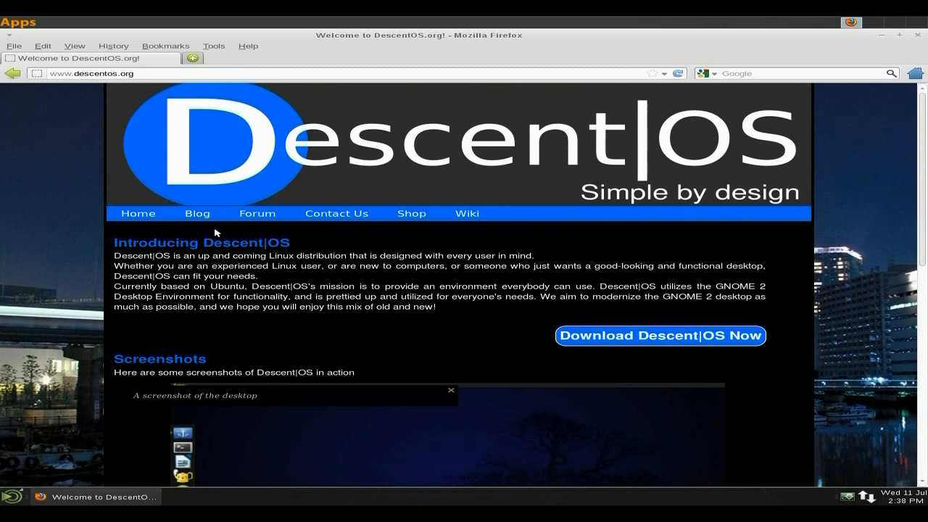
click(197, 213)
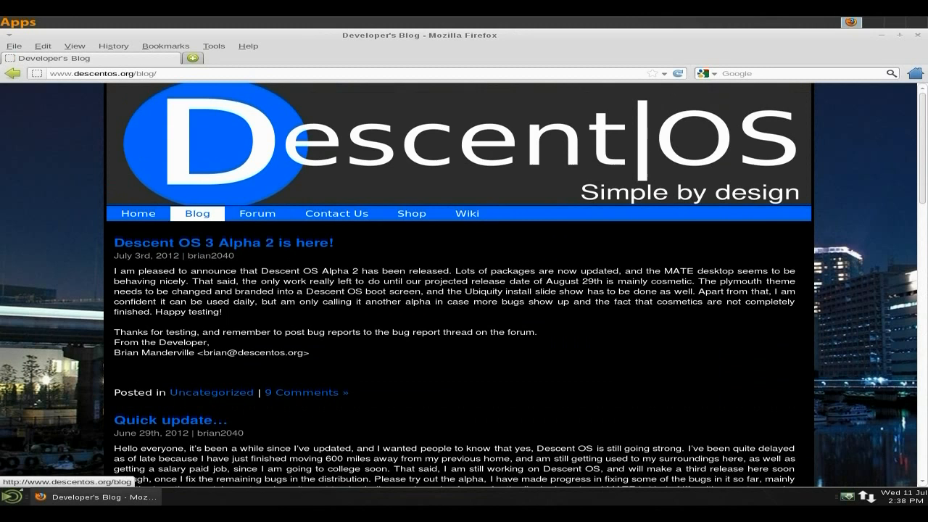
scroll(down, 3)
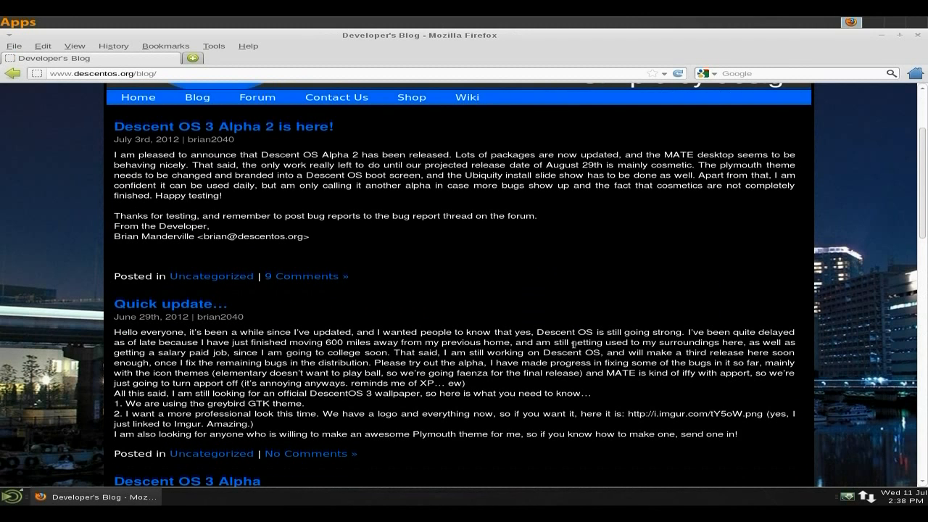
mouse_move(451, 368)
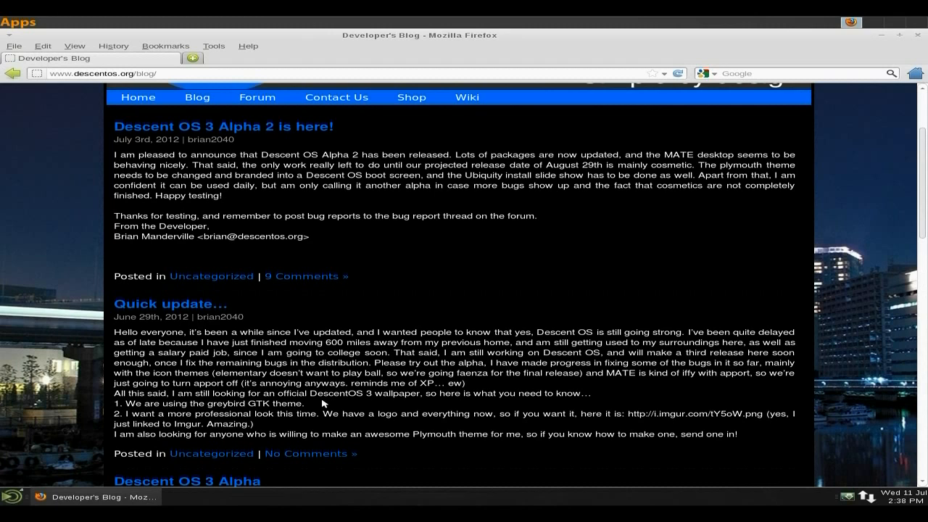
mouse_move(490, 313)
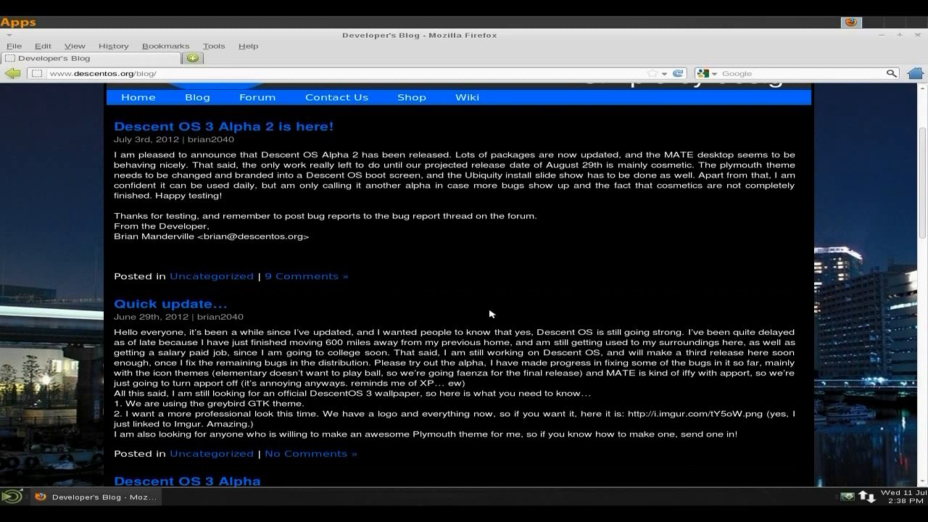
mouse_move(508, 305)
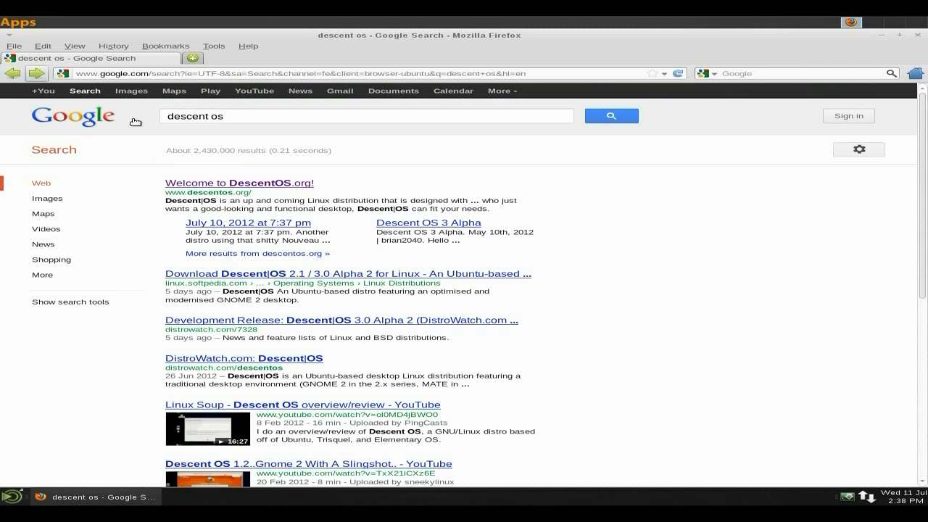
mouse_move(376, 296)
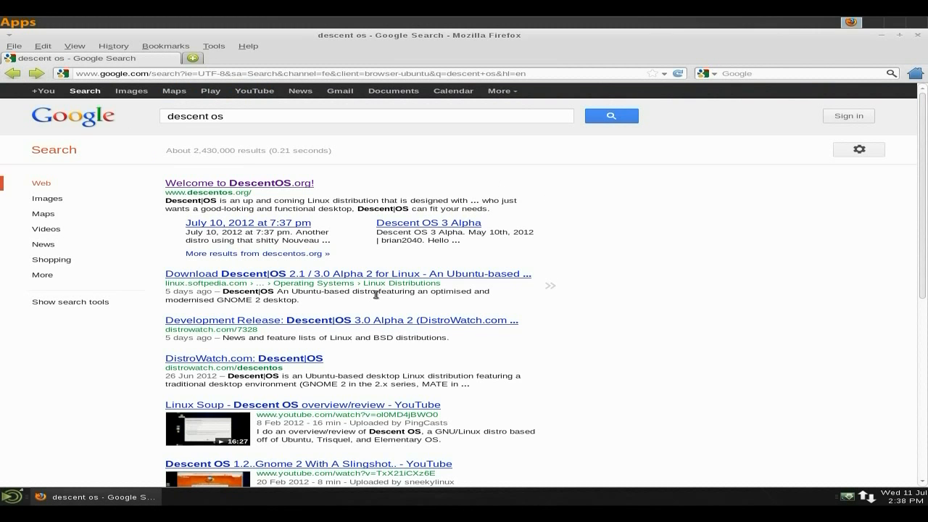
Scroll further through the results and close Firefox to return to the desktop
scroll(down, 3)
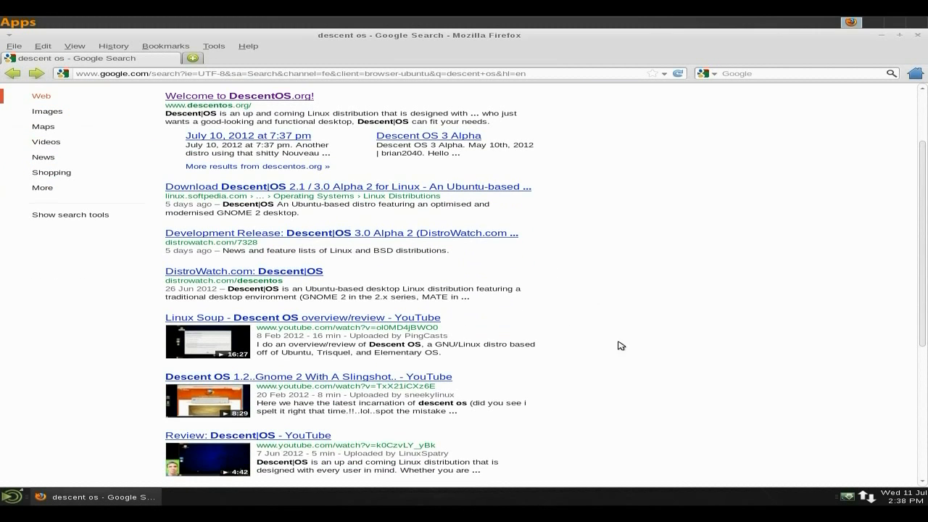
scroll(down, 3)
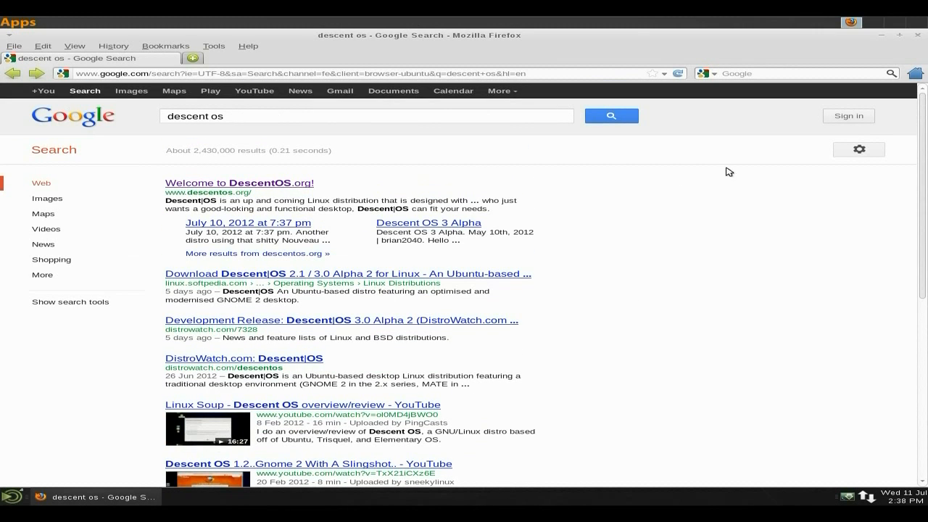
mouse_move(918, 34)
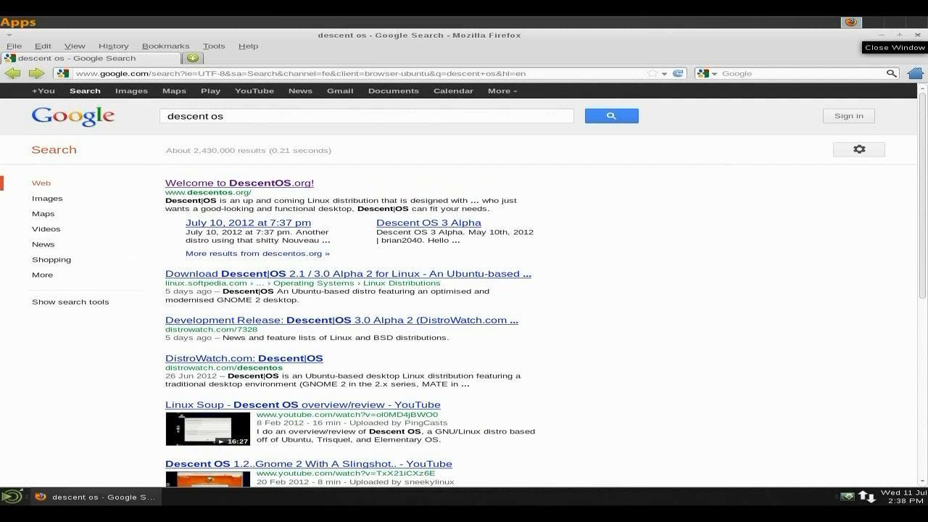
click(918, 35)
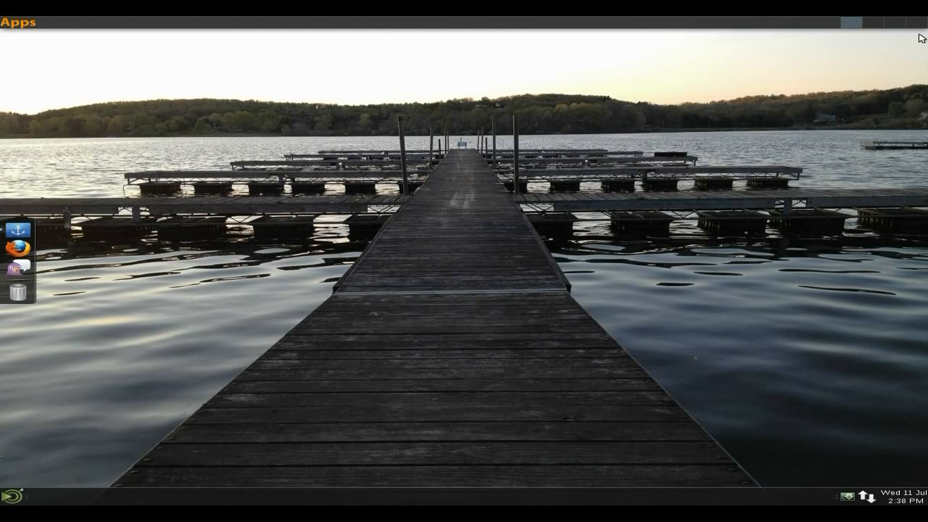
mouse_move(545, 264)
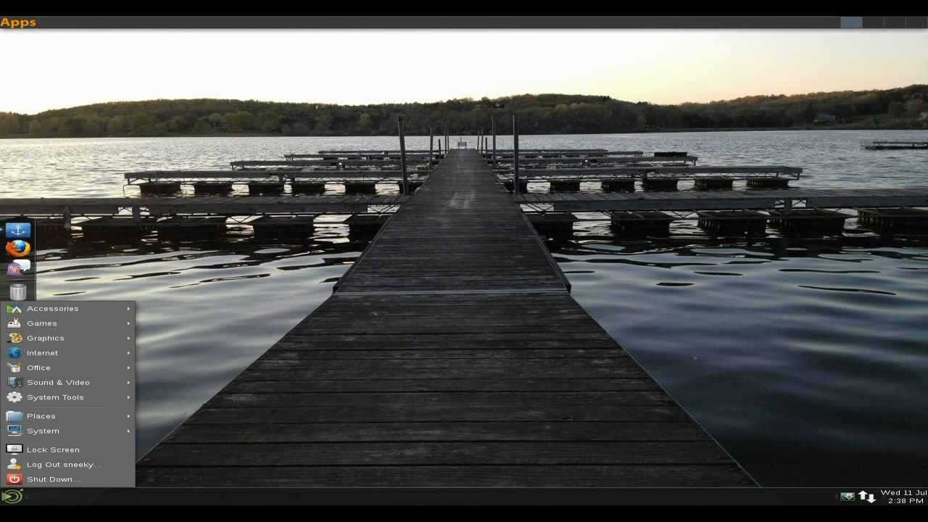
mouse_move(55, 398)
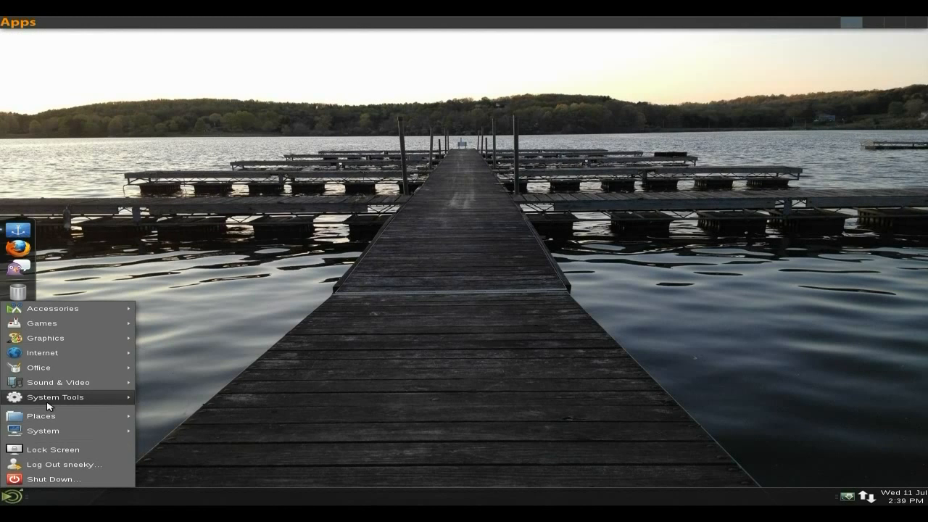
mouse_move(70, 321)
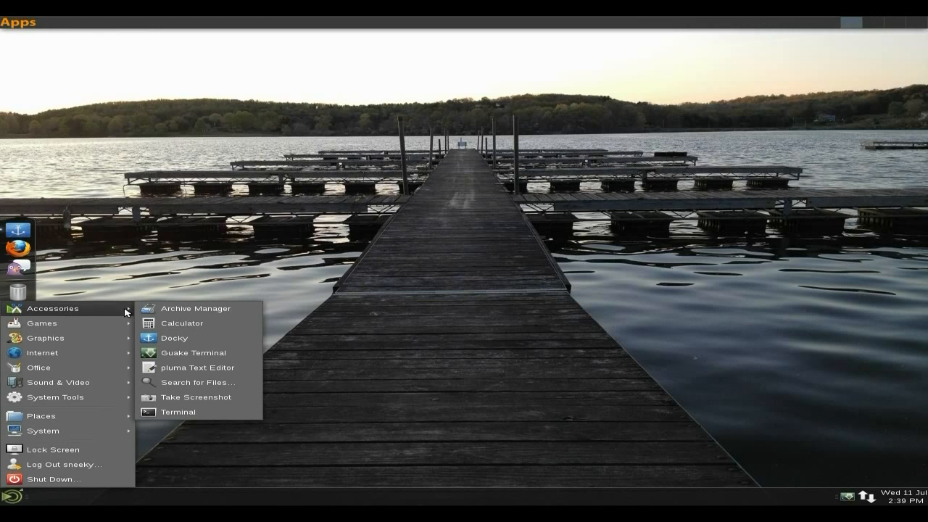
mouse_move(192, 354)
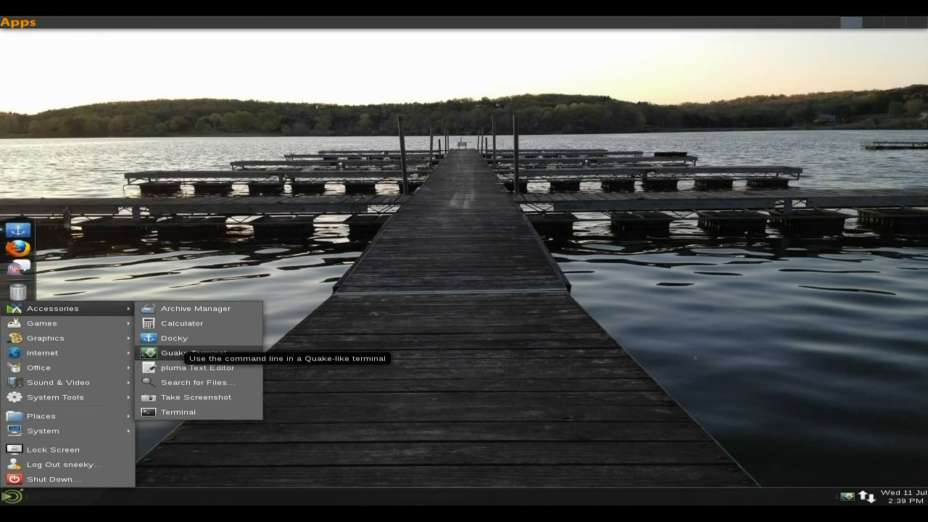
mouse_move(194, 369)
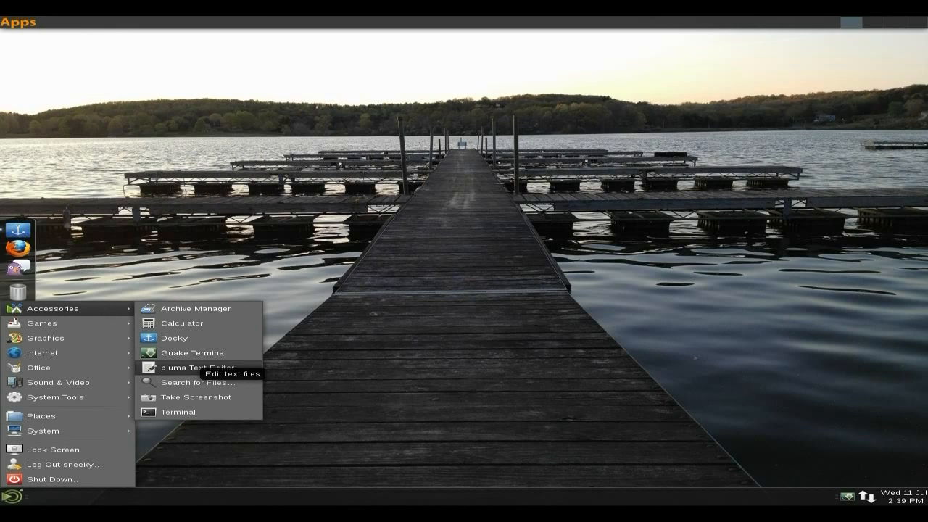
mouse_move(174, 338)
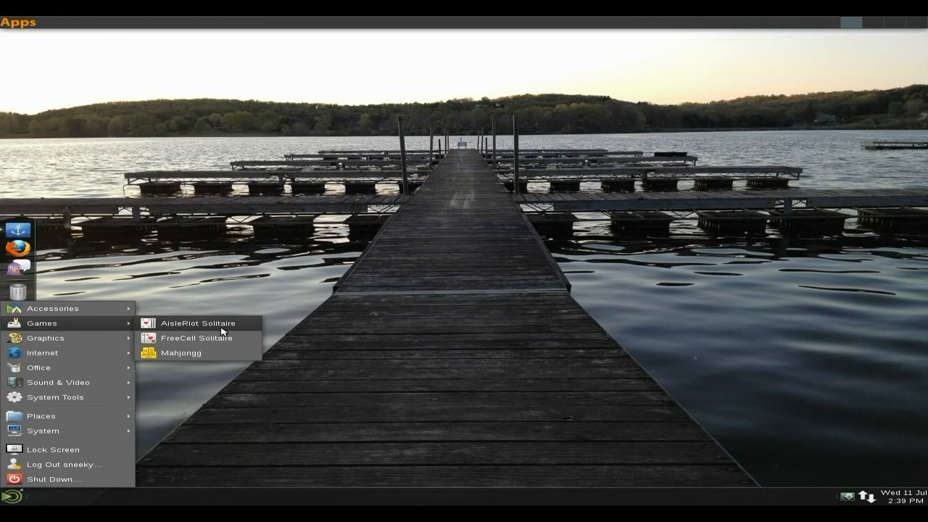
mouse_move(196, 338)
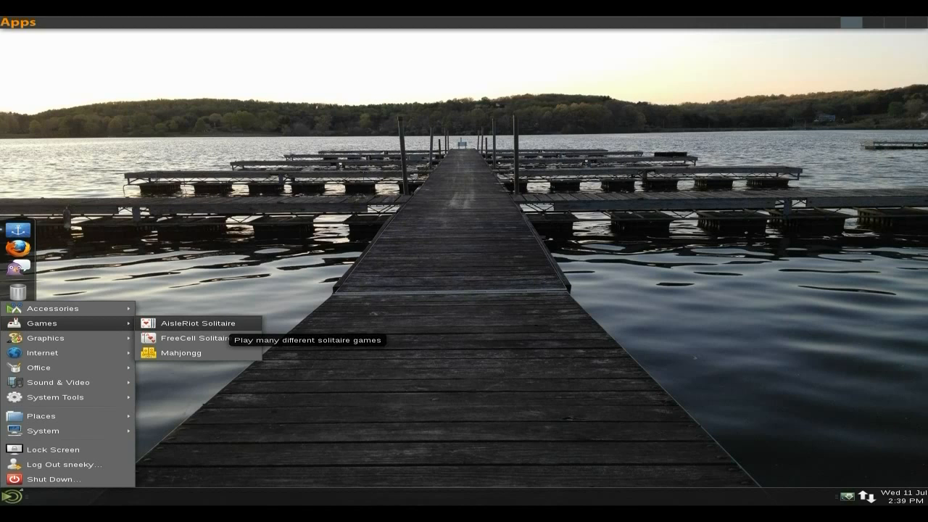
mouse_move(168, 332)
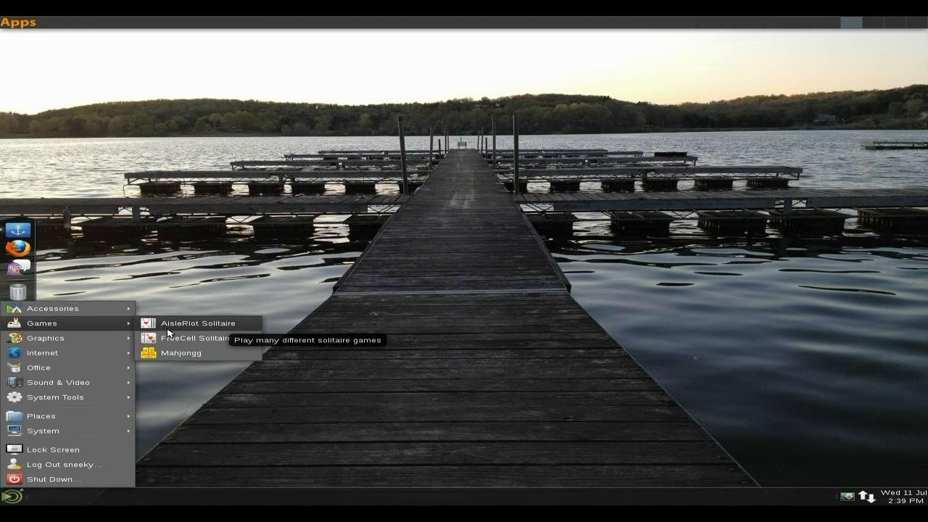
mouse_move(45, 338)
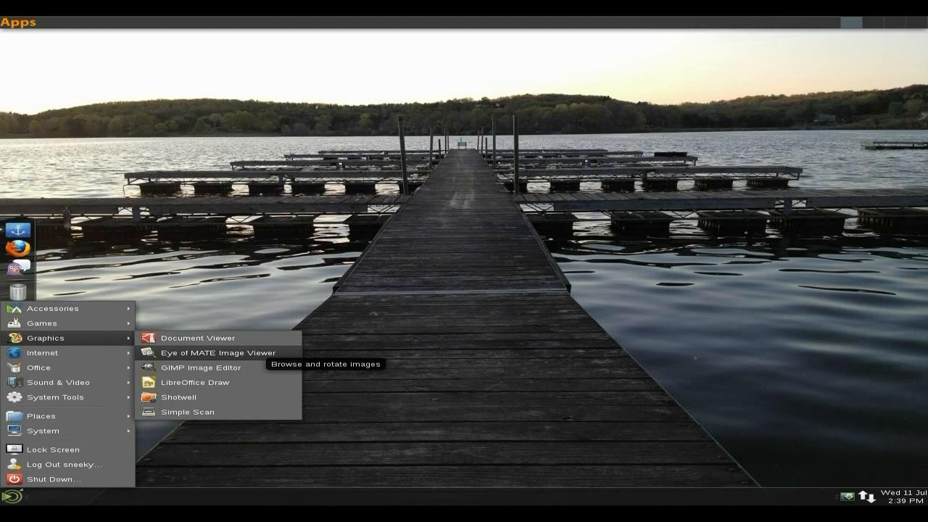
mouse_move(200, 368)
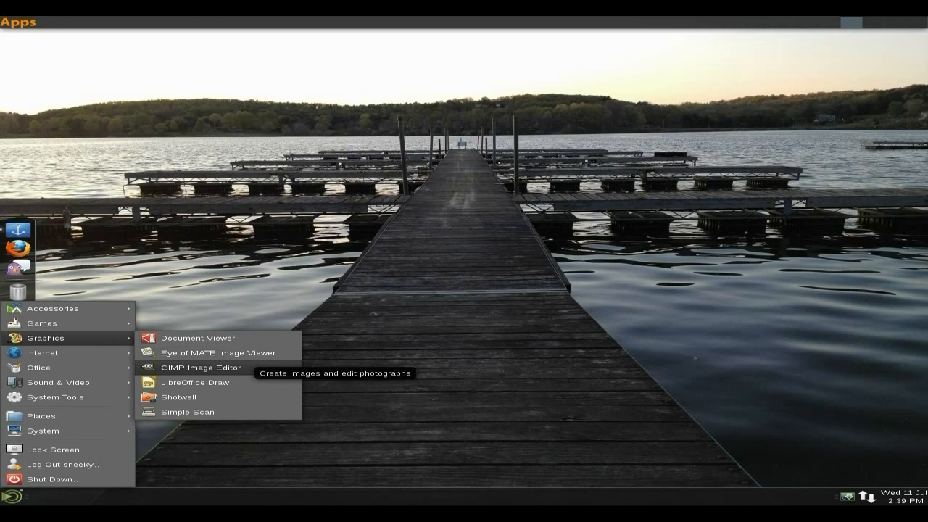
Launch GIMP Image Editor from the Graphics category of the Apps menu
click(200, 368)
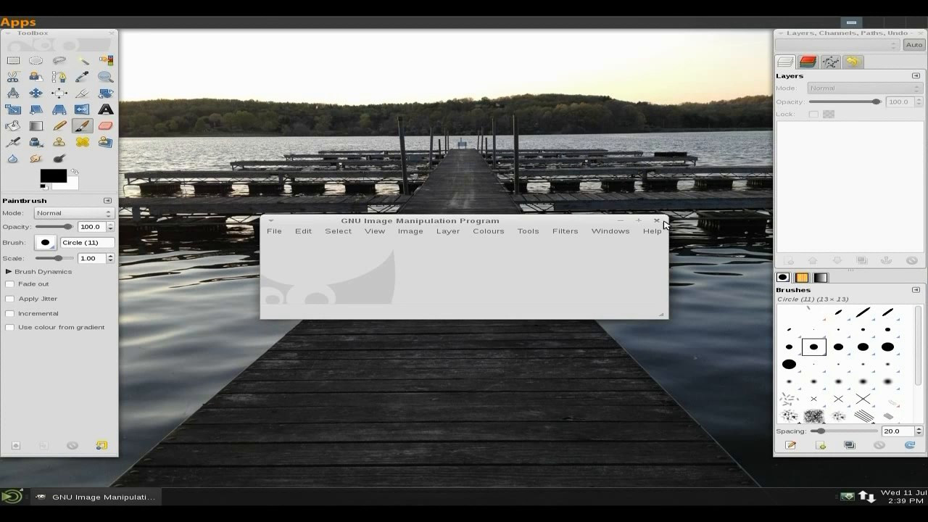
Close GIMP unedited and reopen the Graphics applications list from the menu
click(657, 220)
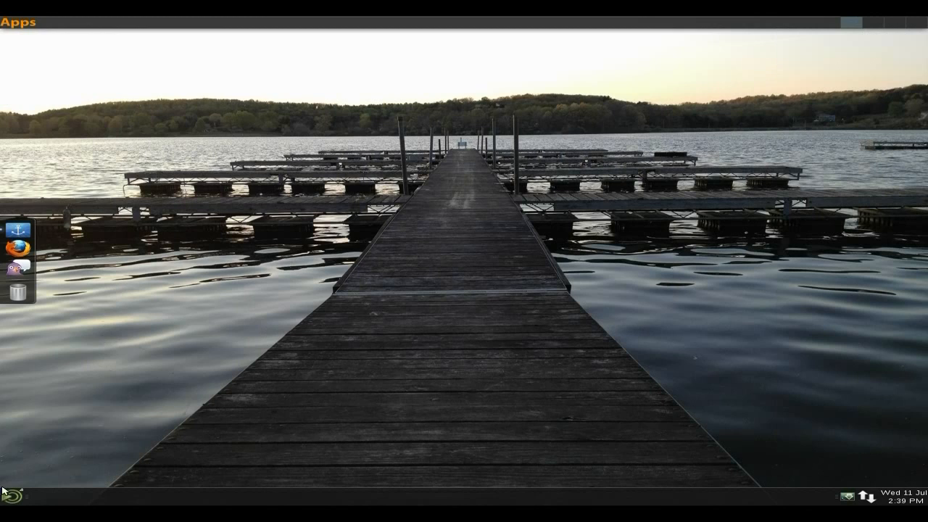
click(8, 490)
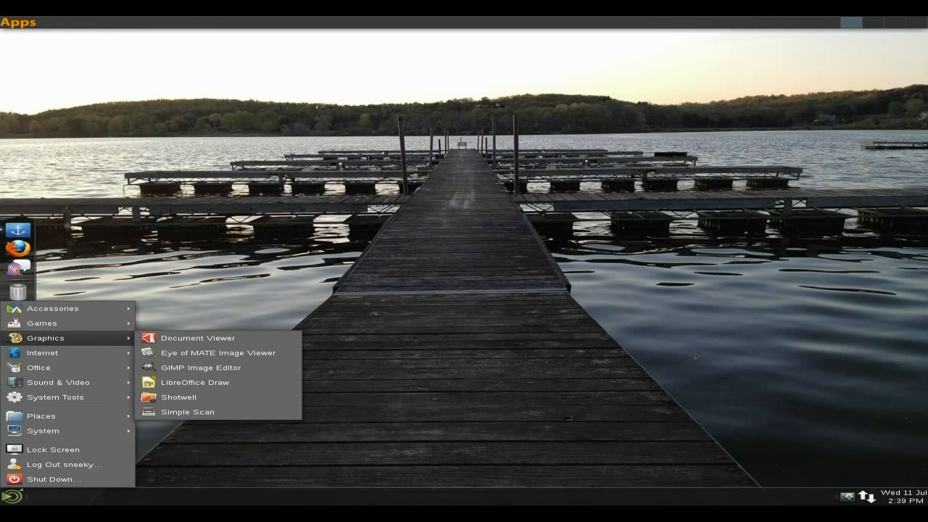
mouse_move(198, 337)
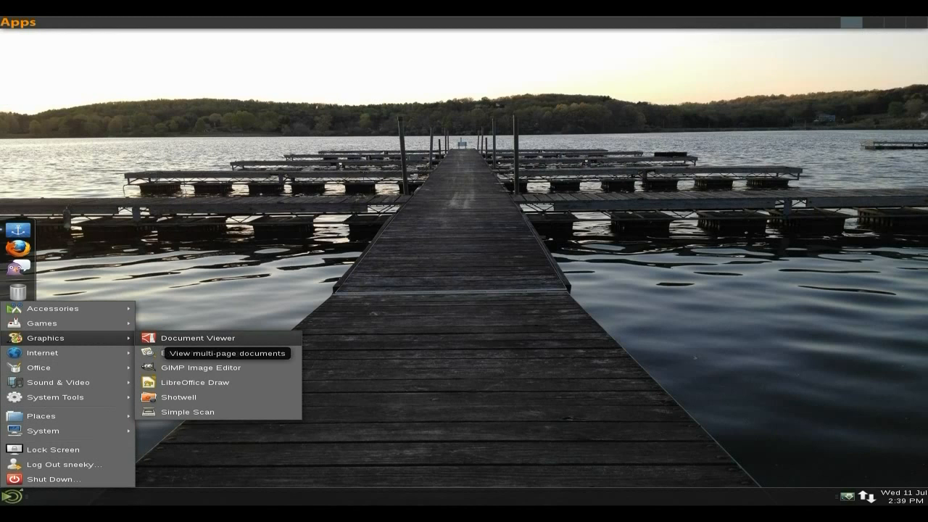
mouse_move(194, 383)
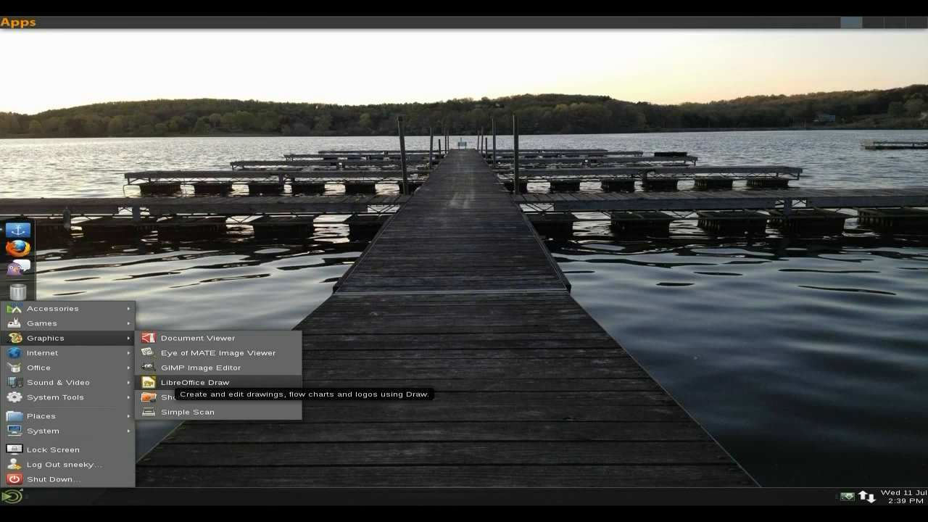
mouse_move(187, 412)
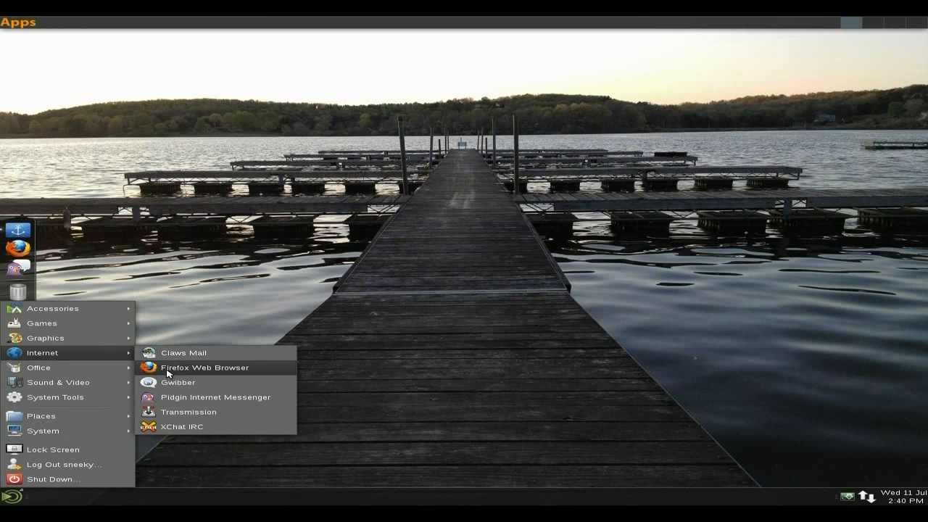
mouse_move(177, 383)
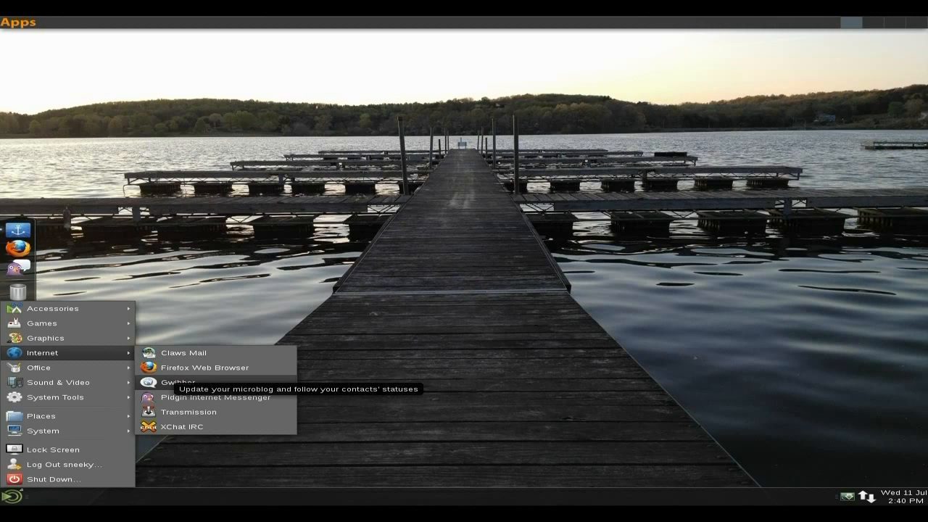
mouse_move(215, 398)
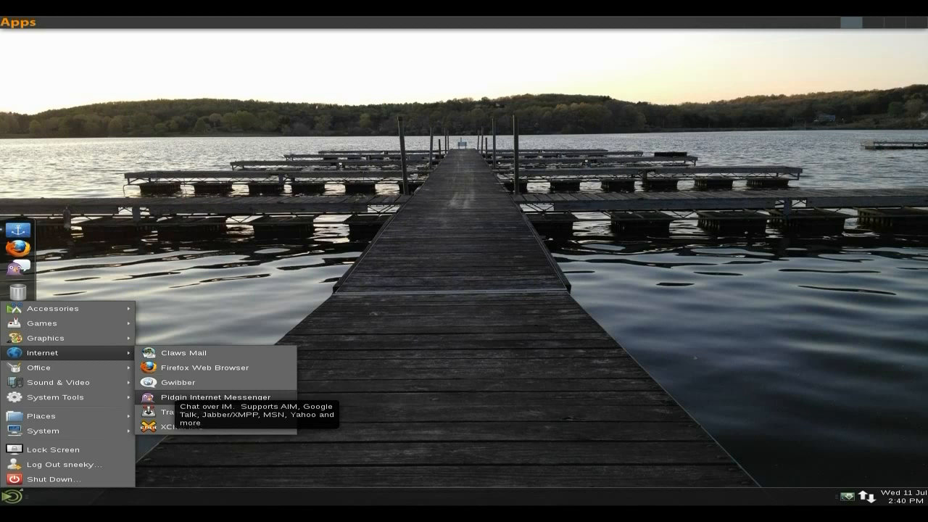
mouse_move(37, 368)
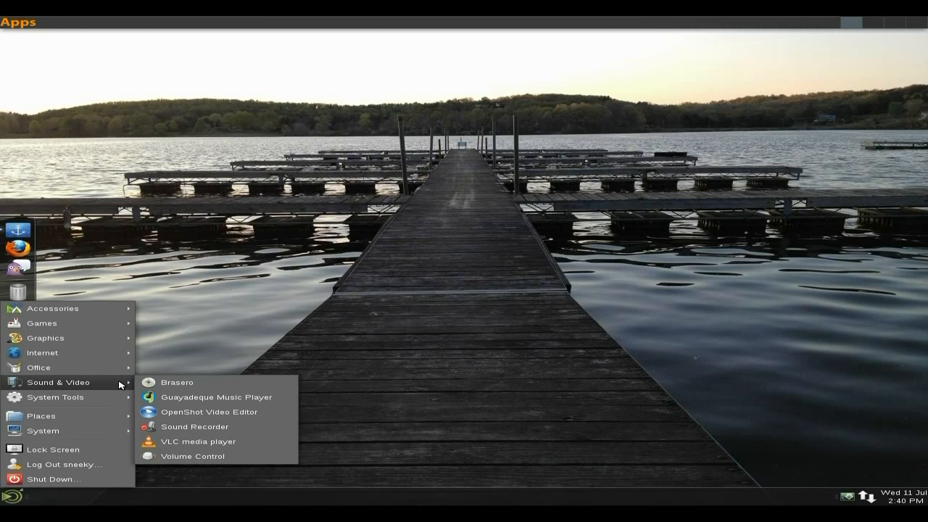
mouse_move(215, 397)
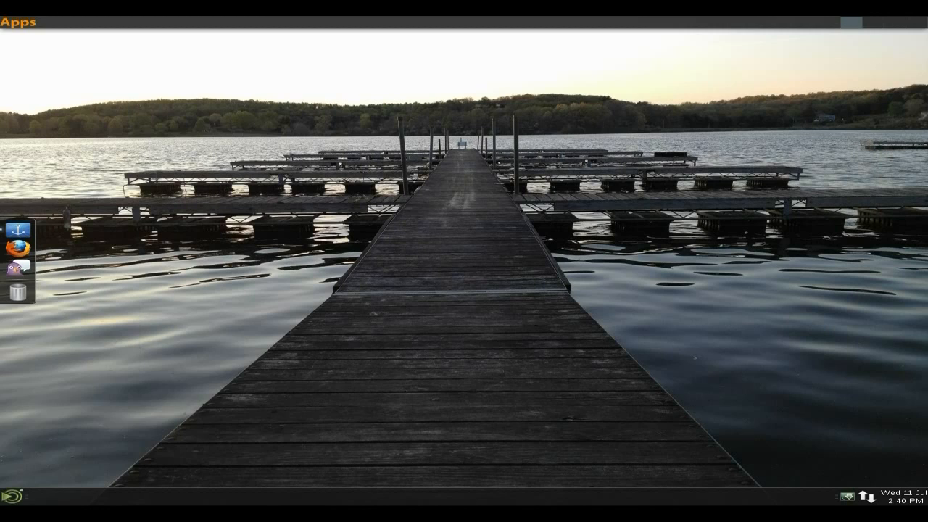
mouse_move(467, 240)
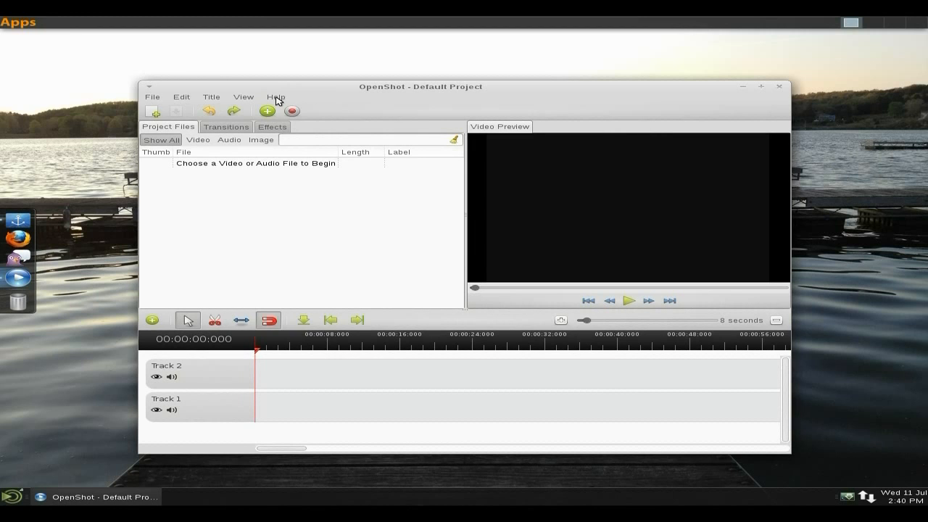
View OpenShot 1.4.0's About dialog from Help, dismiss it and return to the applications menu
click(275, 95)
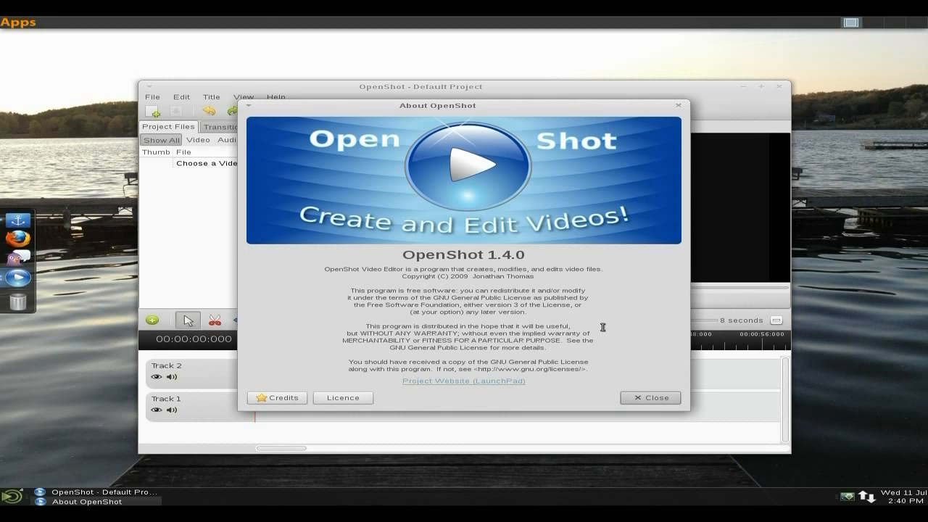
click(650, 398)
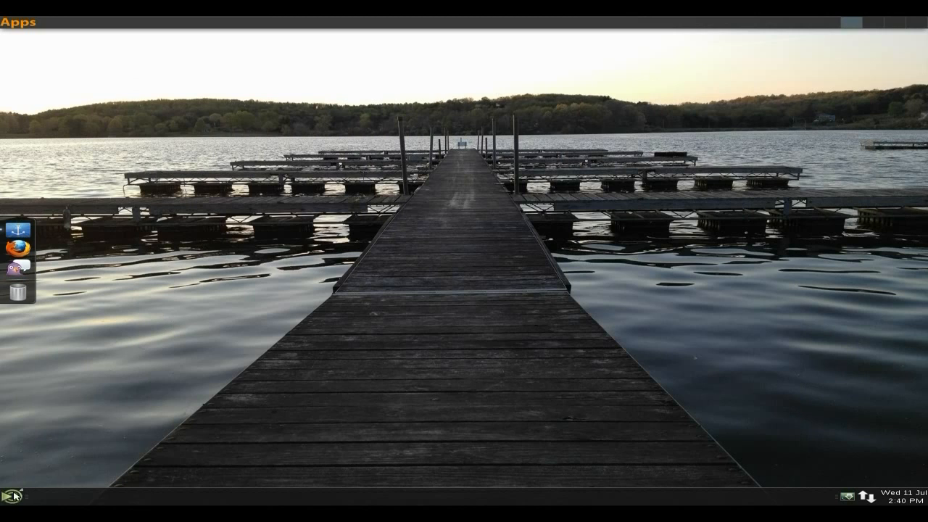
click(7, 496)
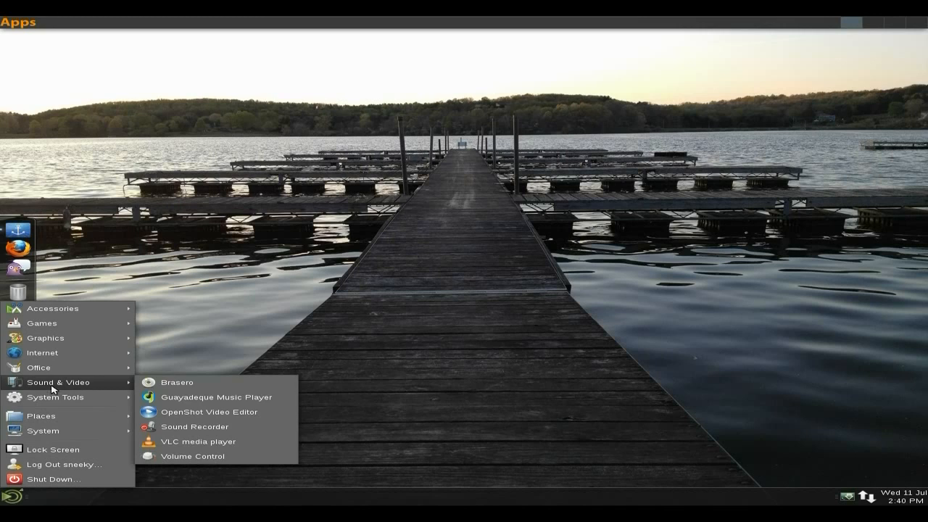
mouse_move(55, 397)
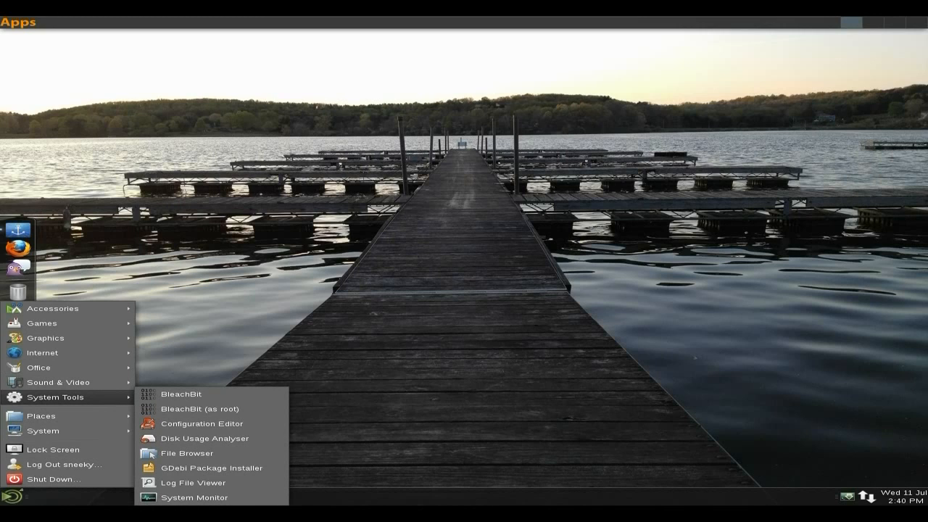
mouse_move(114, 403)
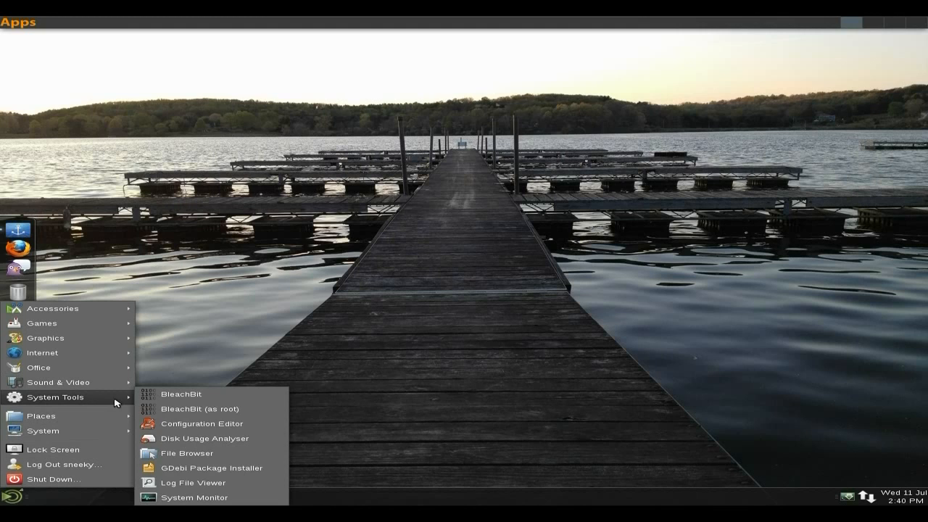
Launch System Monitor, view the Resources history graphs, then close it
click(194, 497)
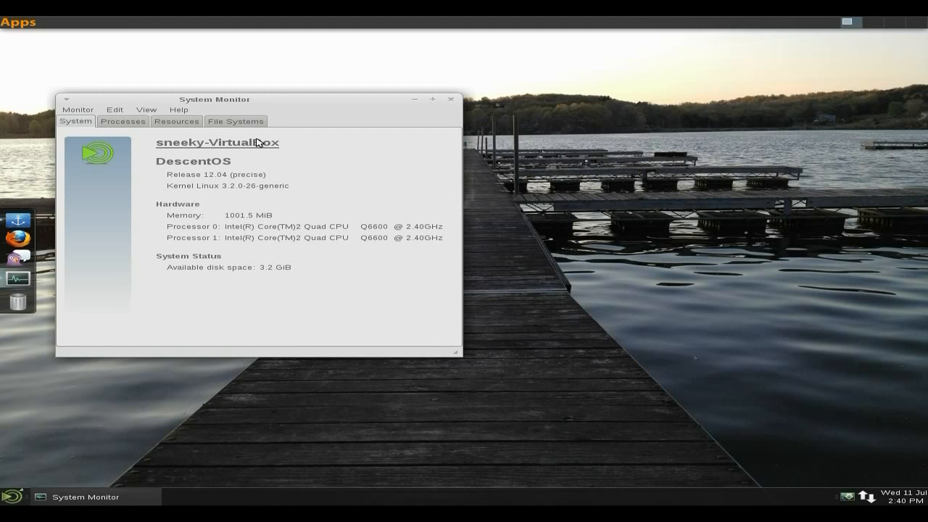
click(177, 122)
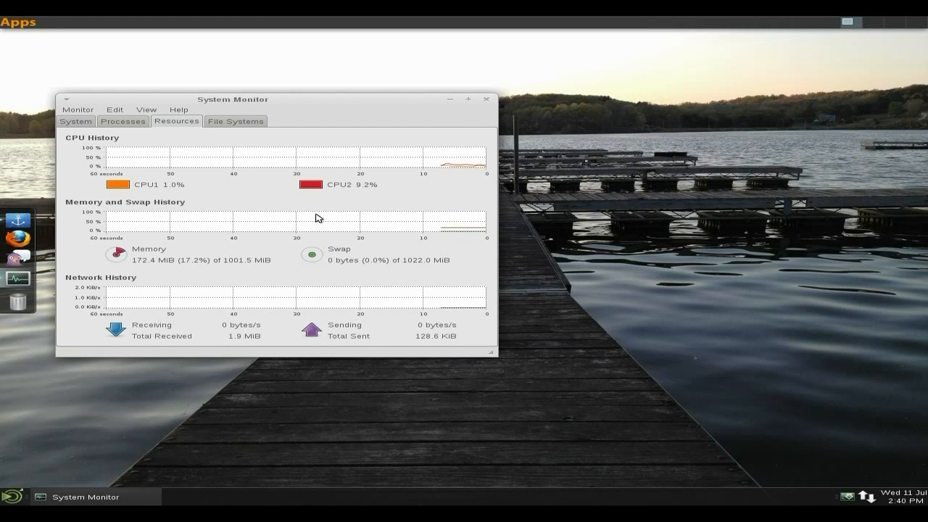
click(485, 98)
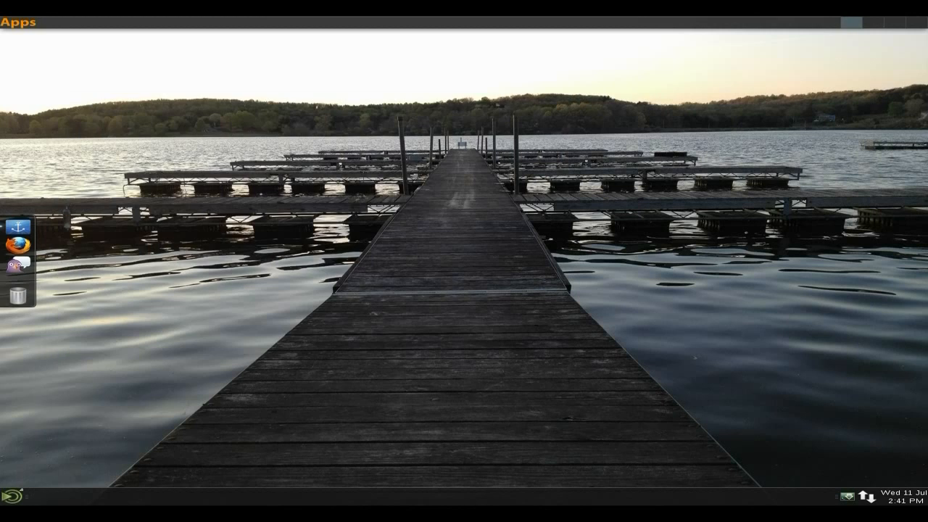
click(9, 499)
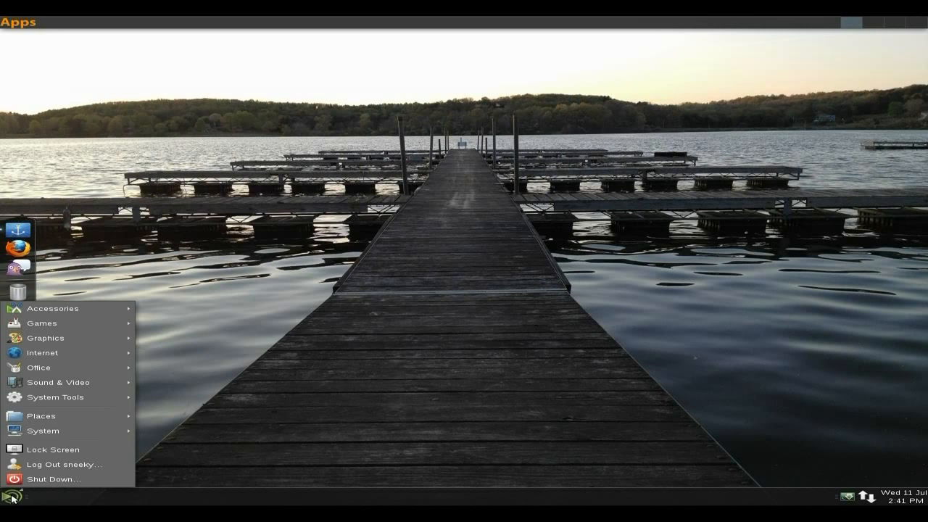
click(43, 431)
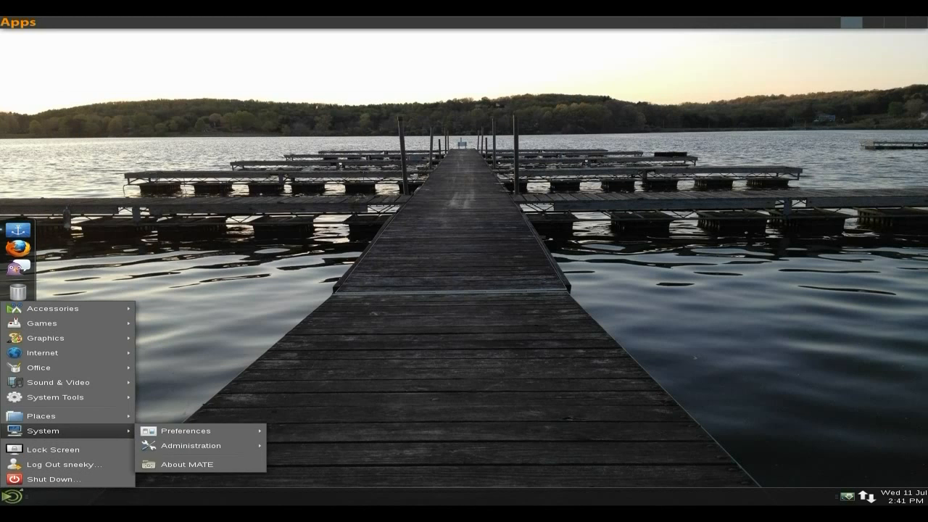
mouse_move(52, 450)
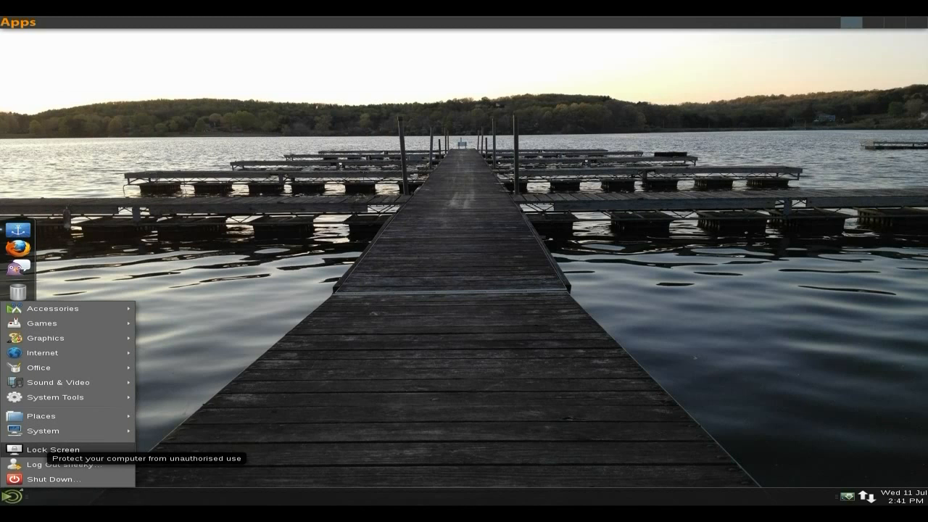
mouse_move(49, 479)
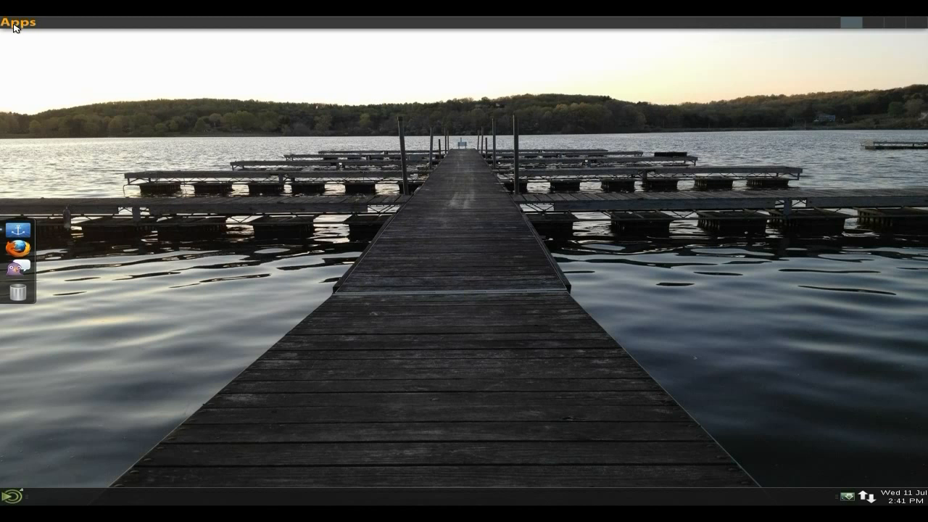
Launch Pluma from Accessories, dismiss its 1.2.0 About dialog and close the editor
click(17, 21)
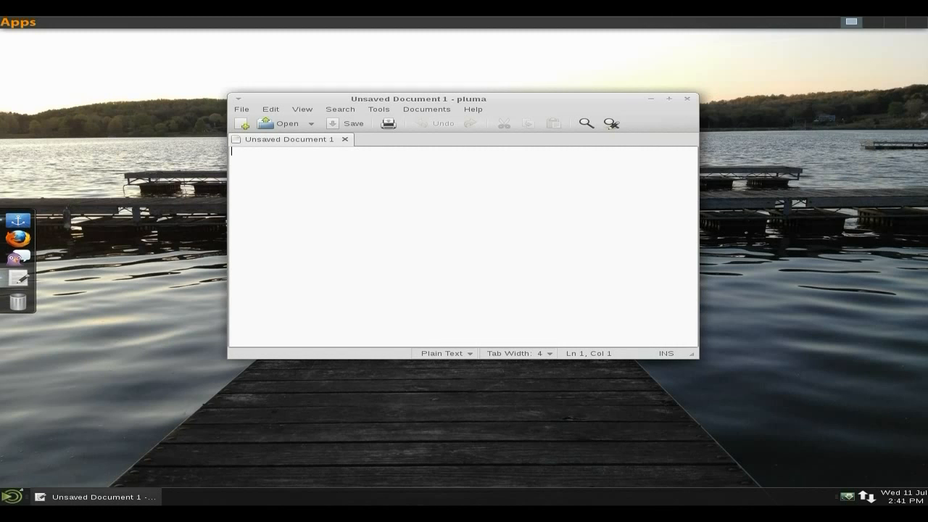
mouse_move(477, 113)
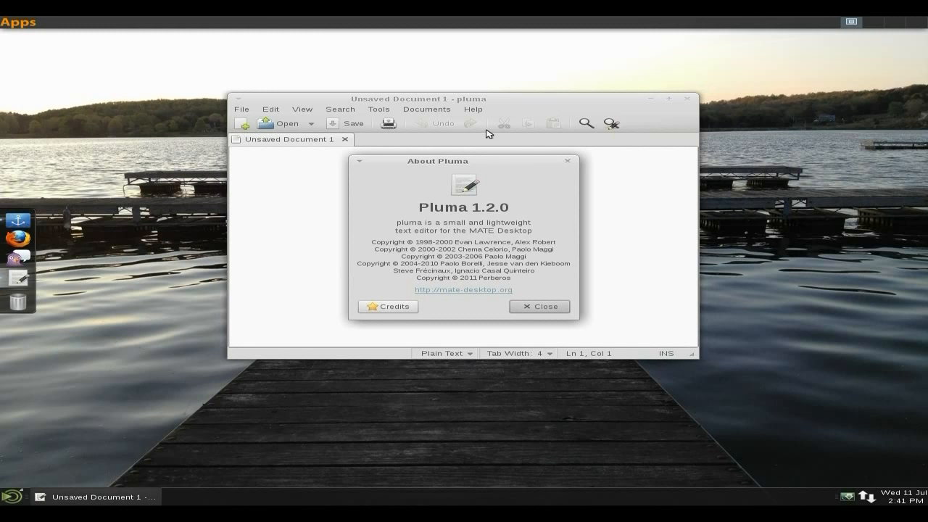
click(539, 306)
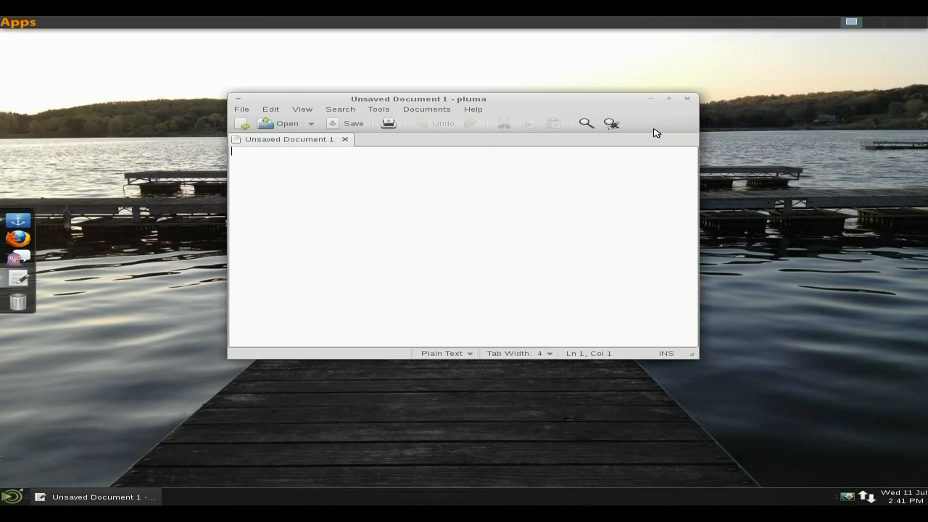
click(686, 98)
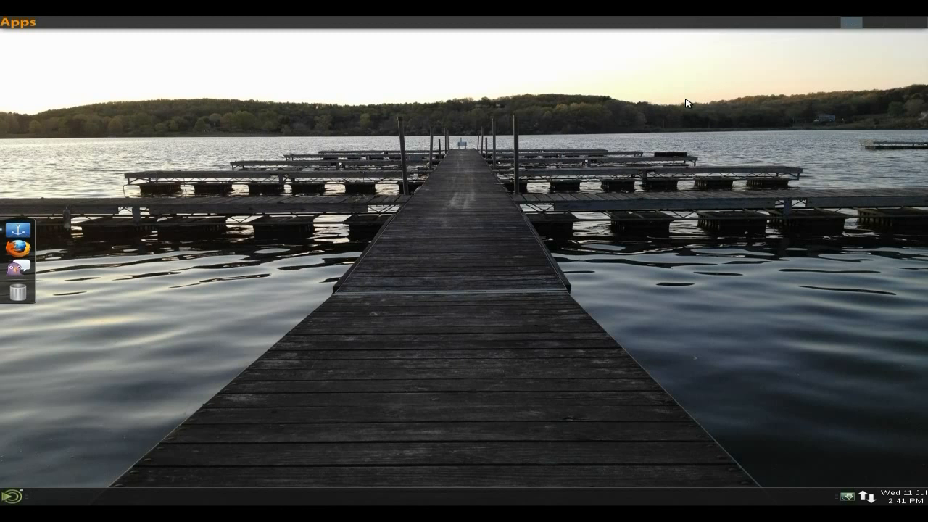
mouse_move(659, 125)
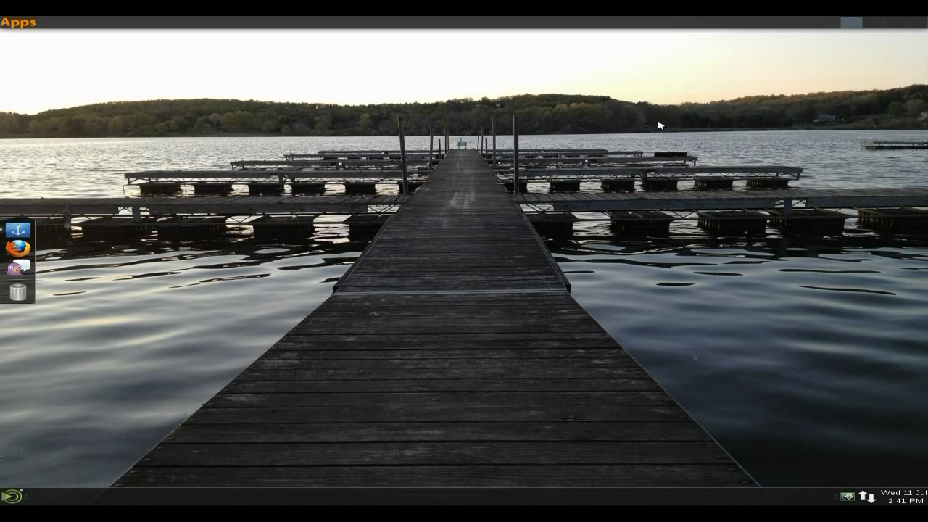
mouse_move(568, 203)
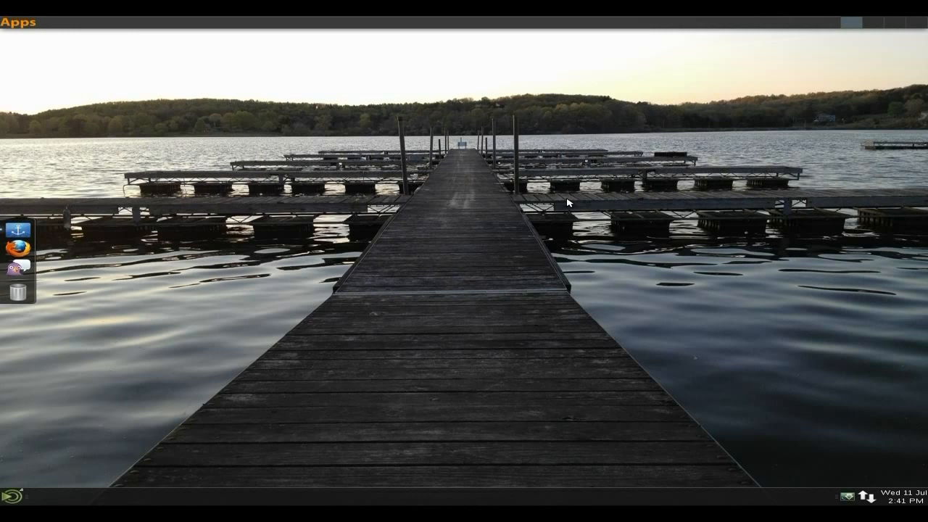
mouse_move(425, 333)
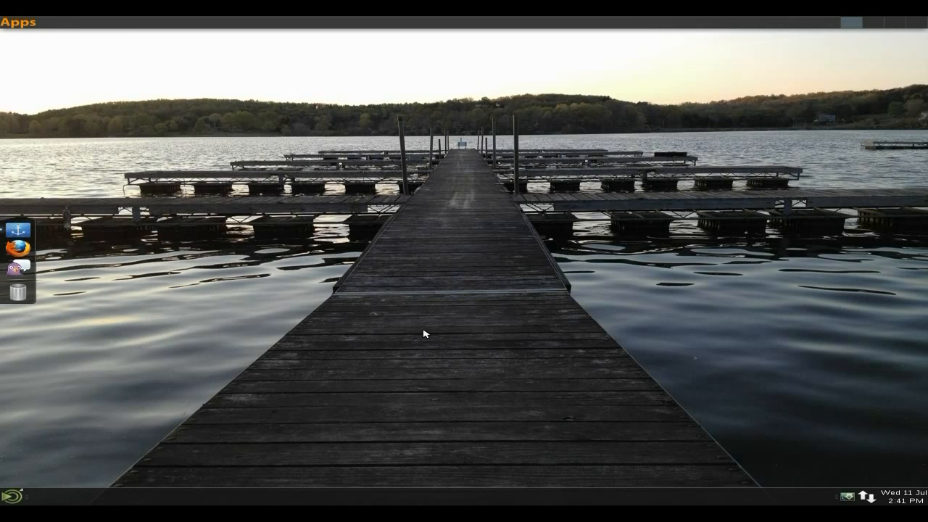
mouse_move(418, 282)
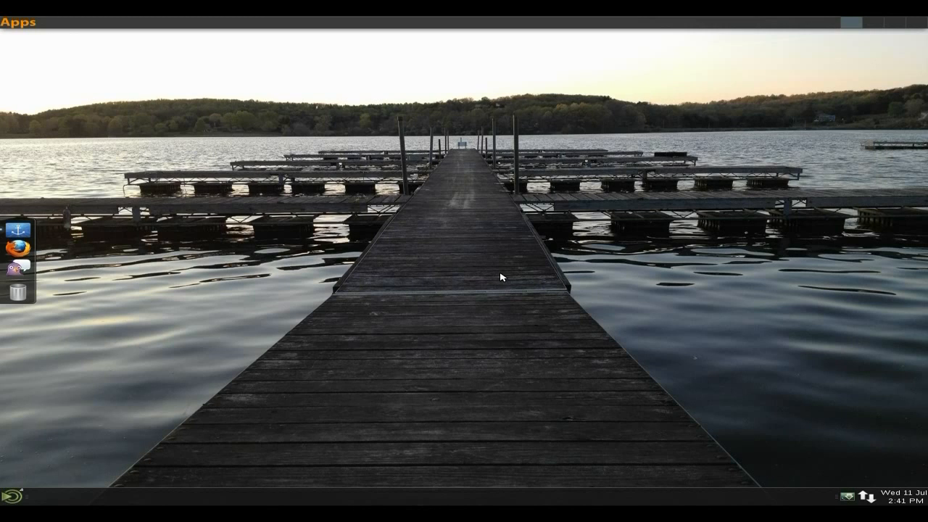
mouse_move(487, 240)
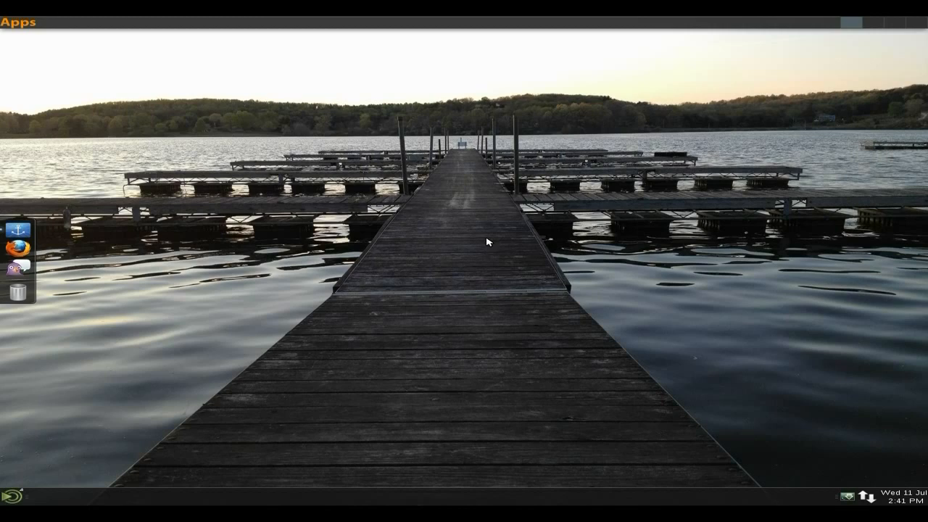